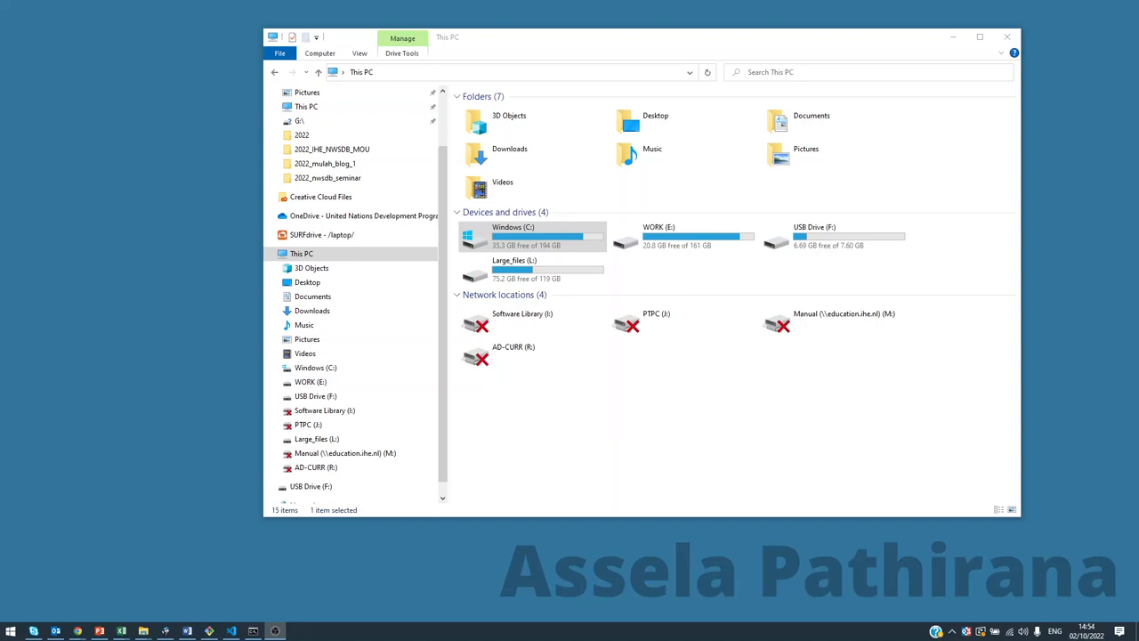
mouse_move(972, 261)
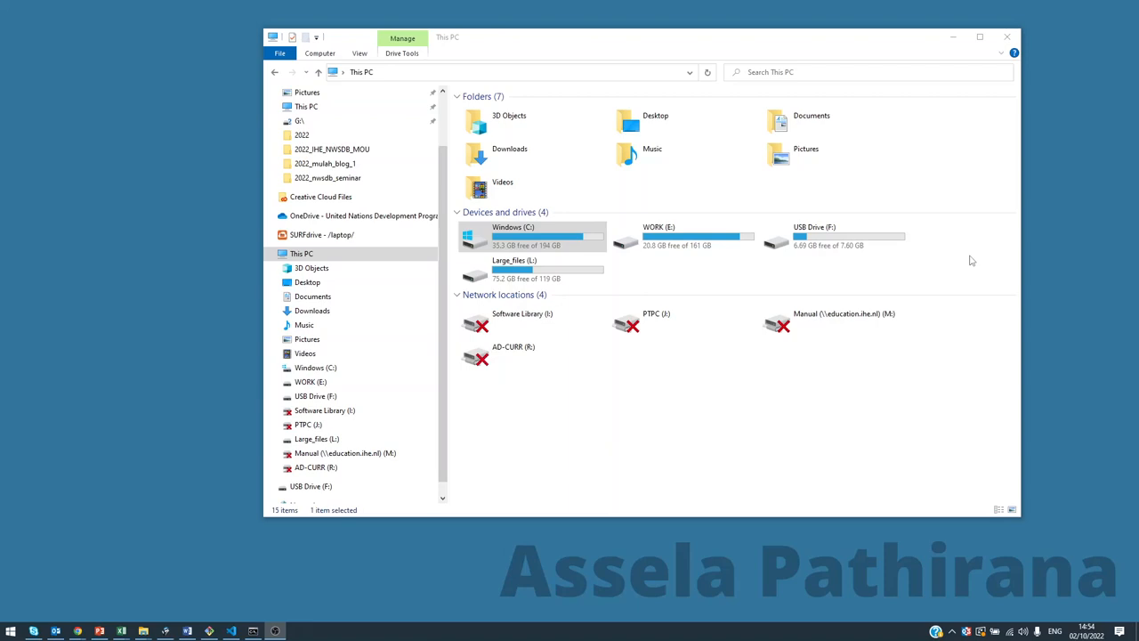
mouse_move(935, 261)
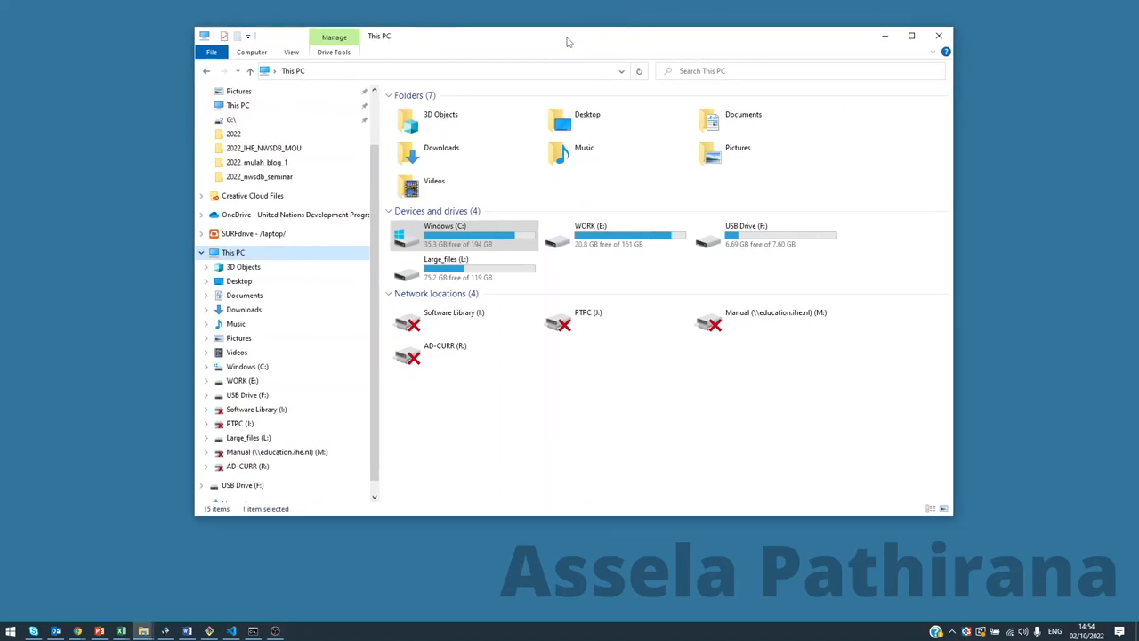
- Create a folder named python on the Windows (C:) drive and open it
double_click(440, 120)
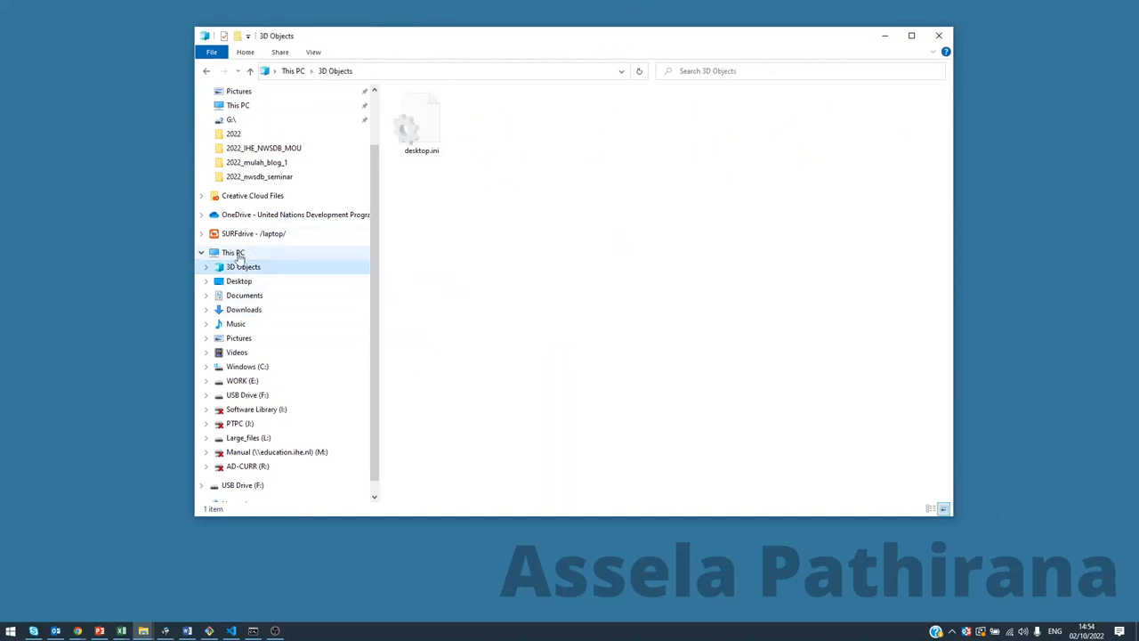
click(234, 252)
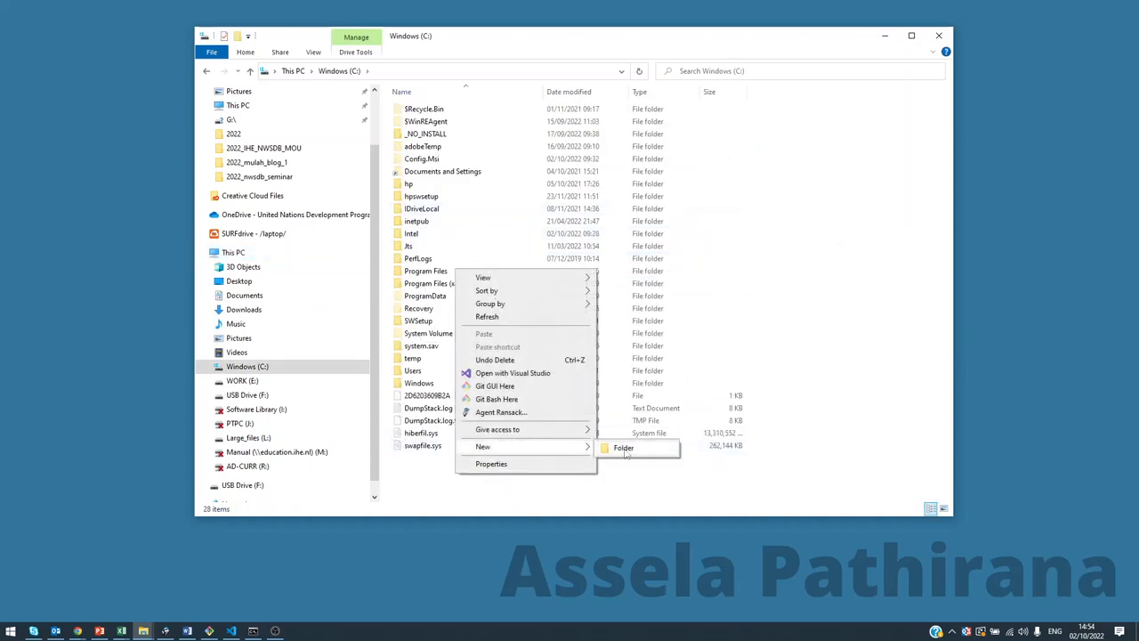
click(624, 447)
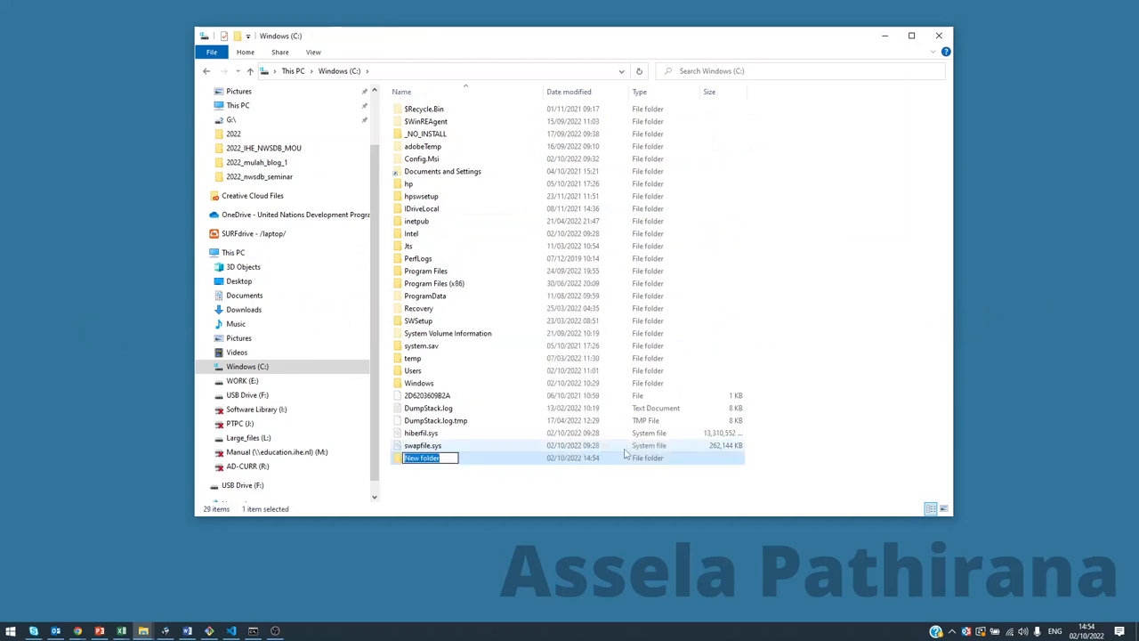
text(python)
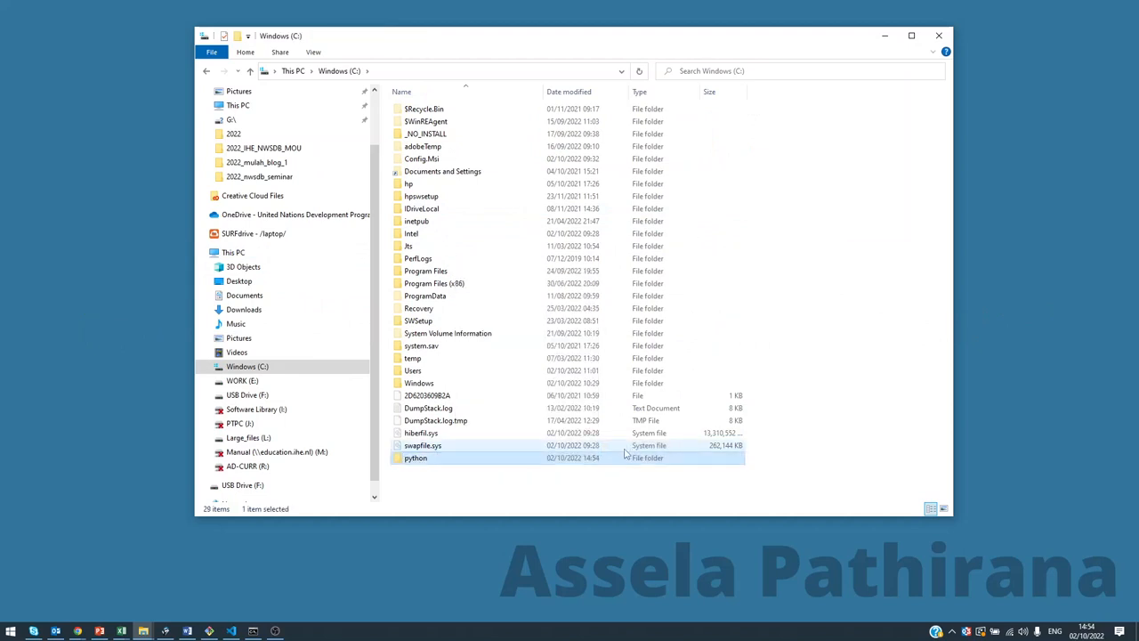
double_click(416, 458)
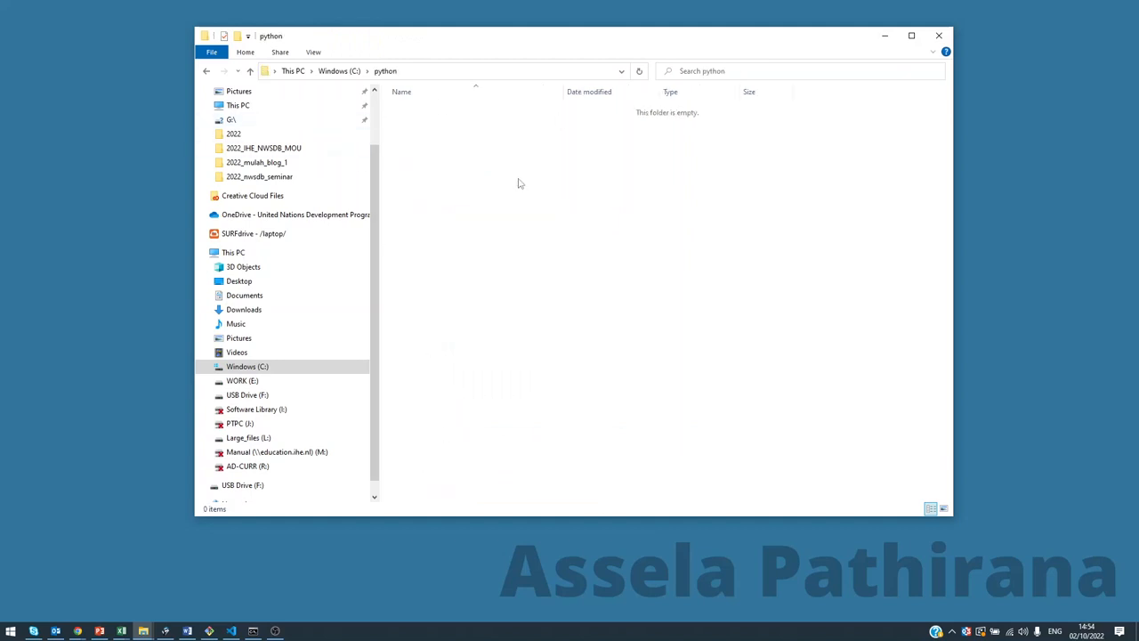
mouse_move(636, 506)
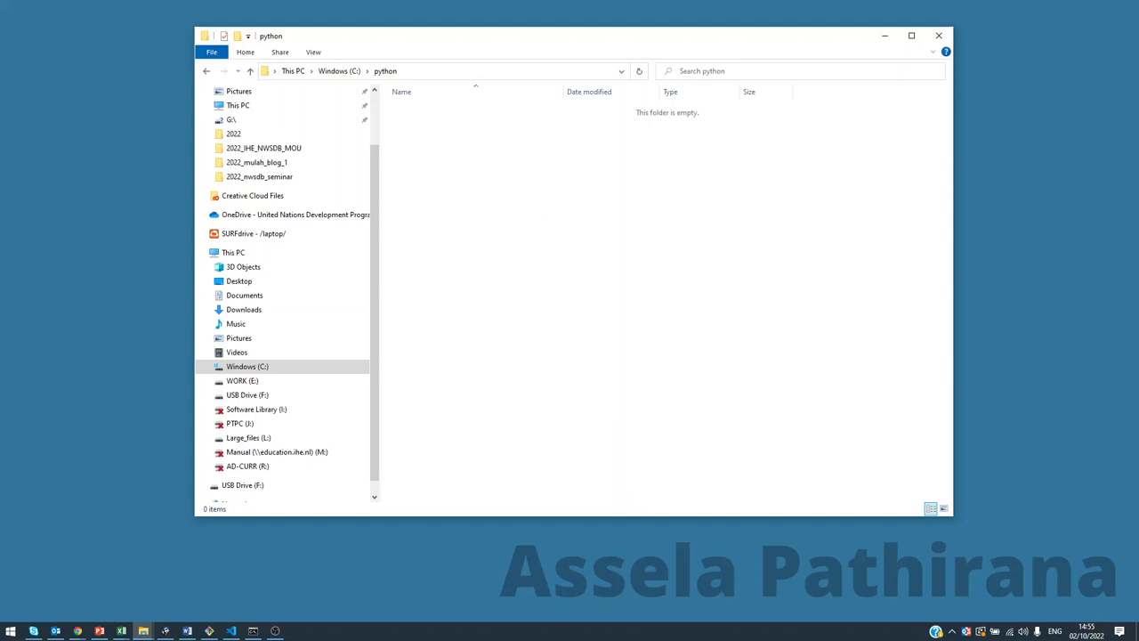
mouse_move(48, 598)
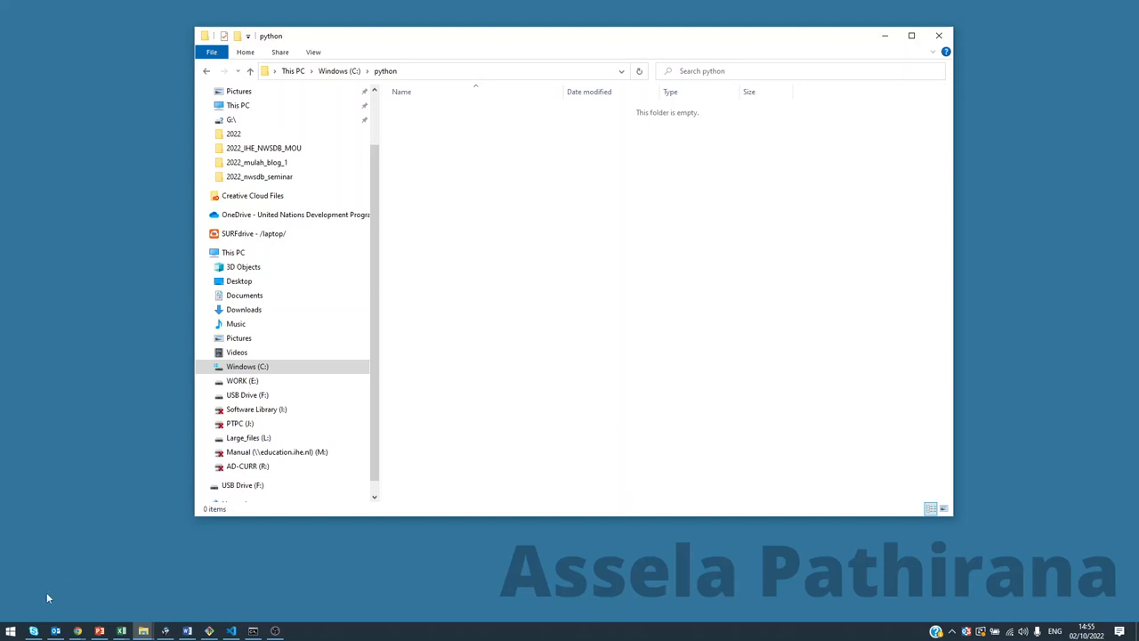
text(command Prompt)
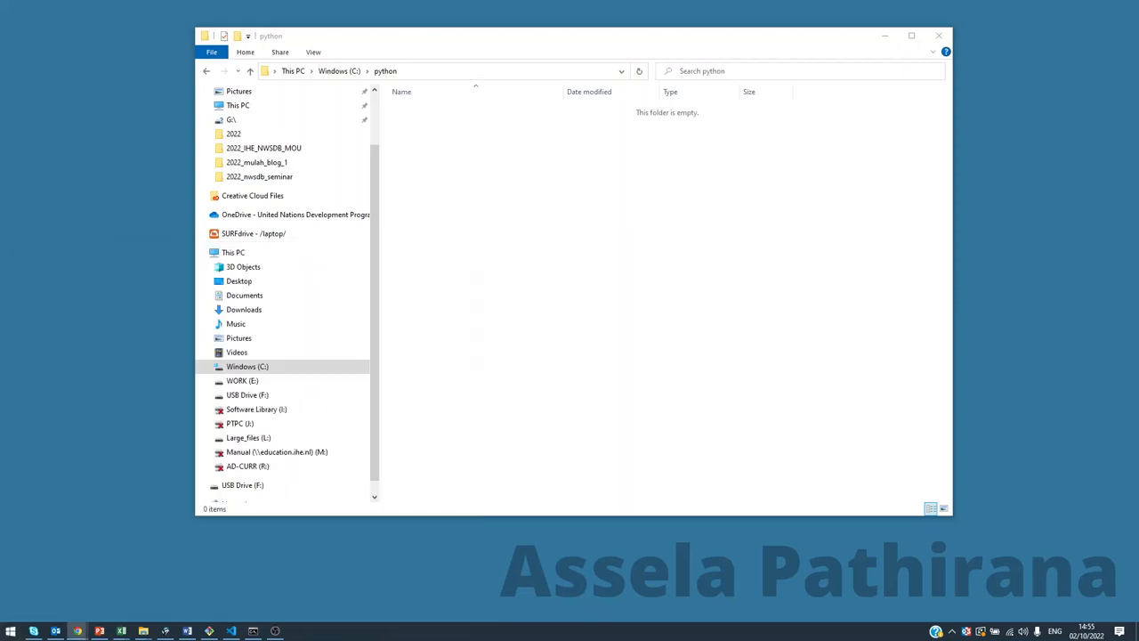
- Browse the WinPython release list in Chrome toward the 3.9.10 SourceForge link
click(77, 631)
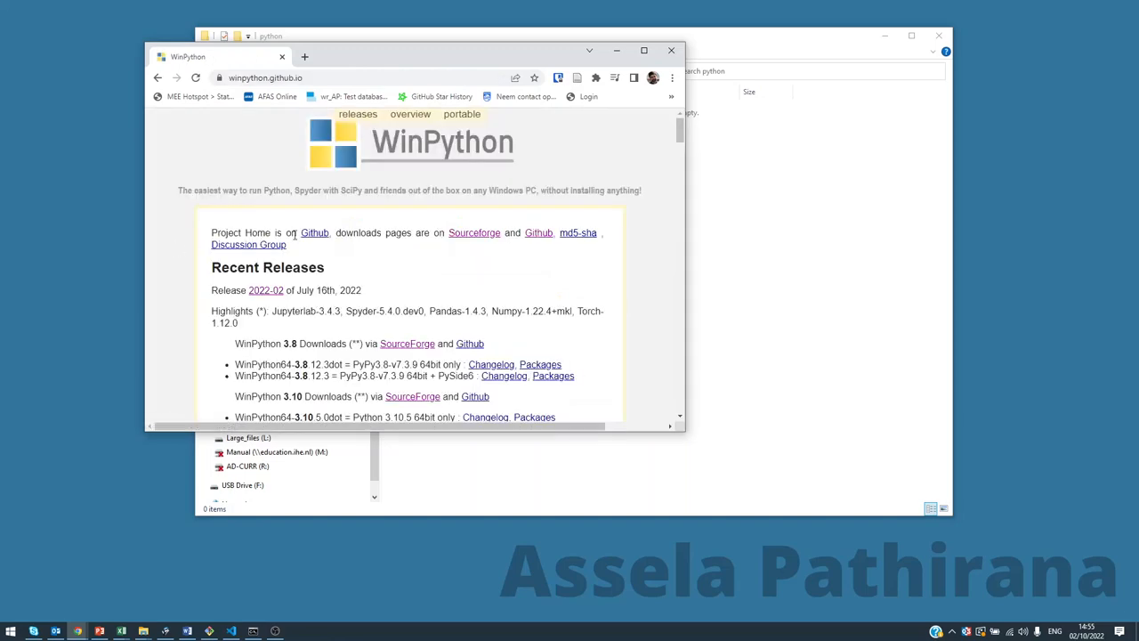
scroll(down, 3)
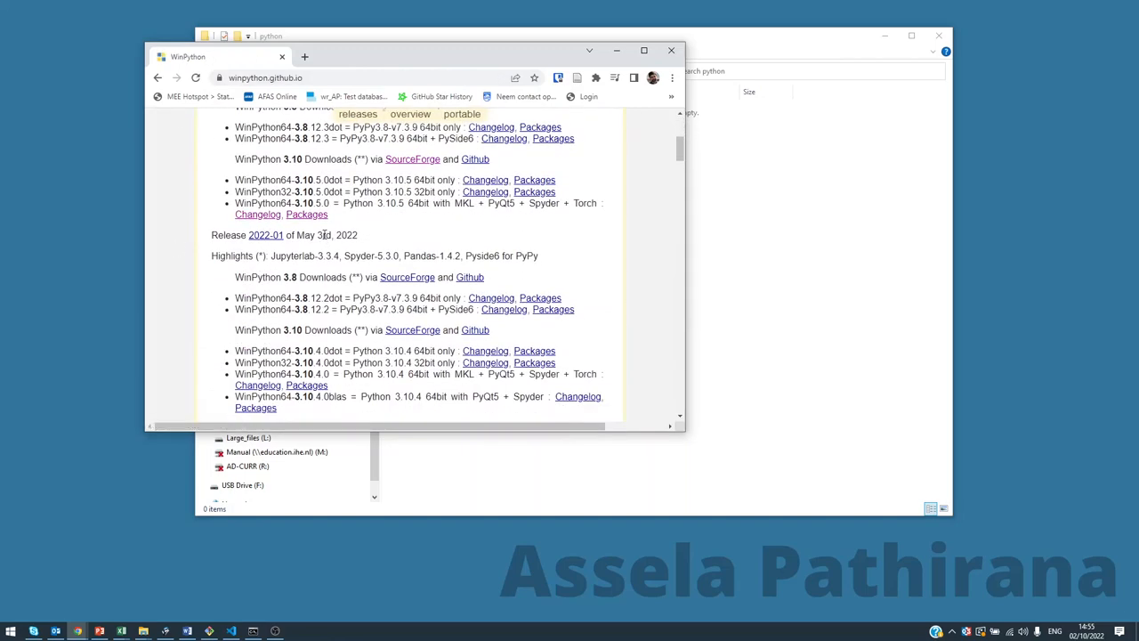
scroll(up, 3)
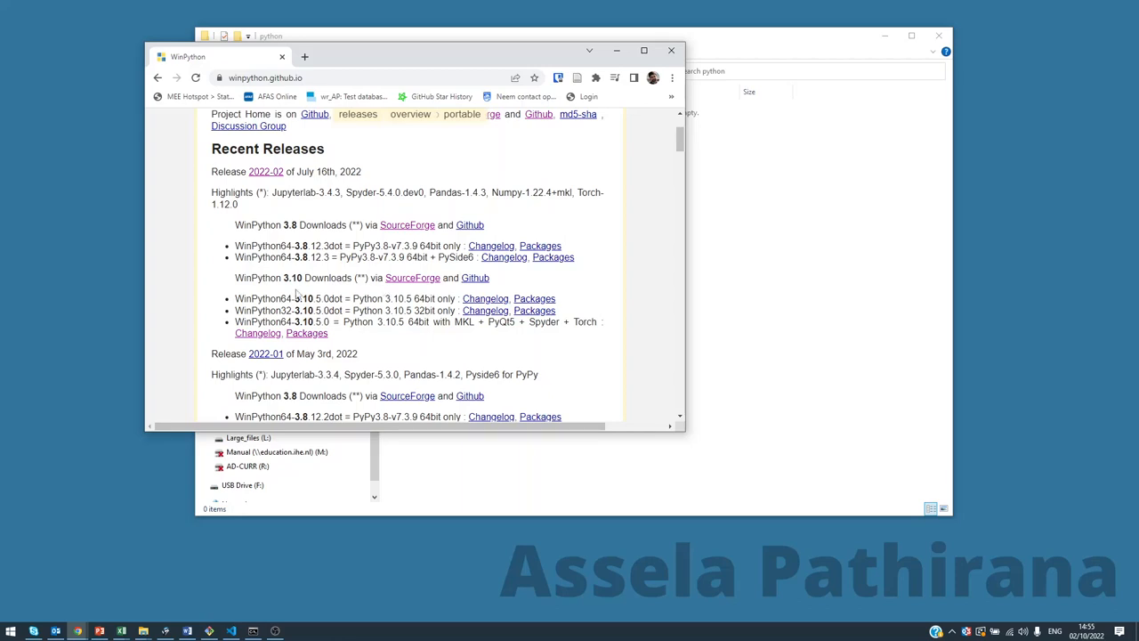
scroll(down, 3)
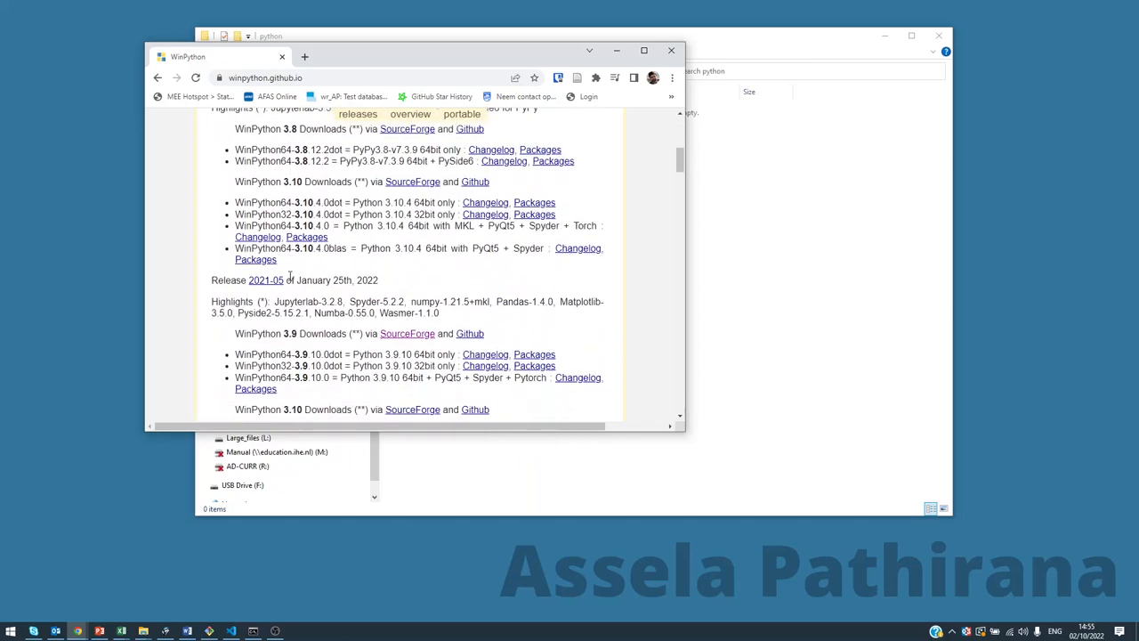
scroll(down, 3)
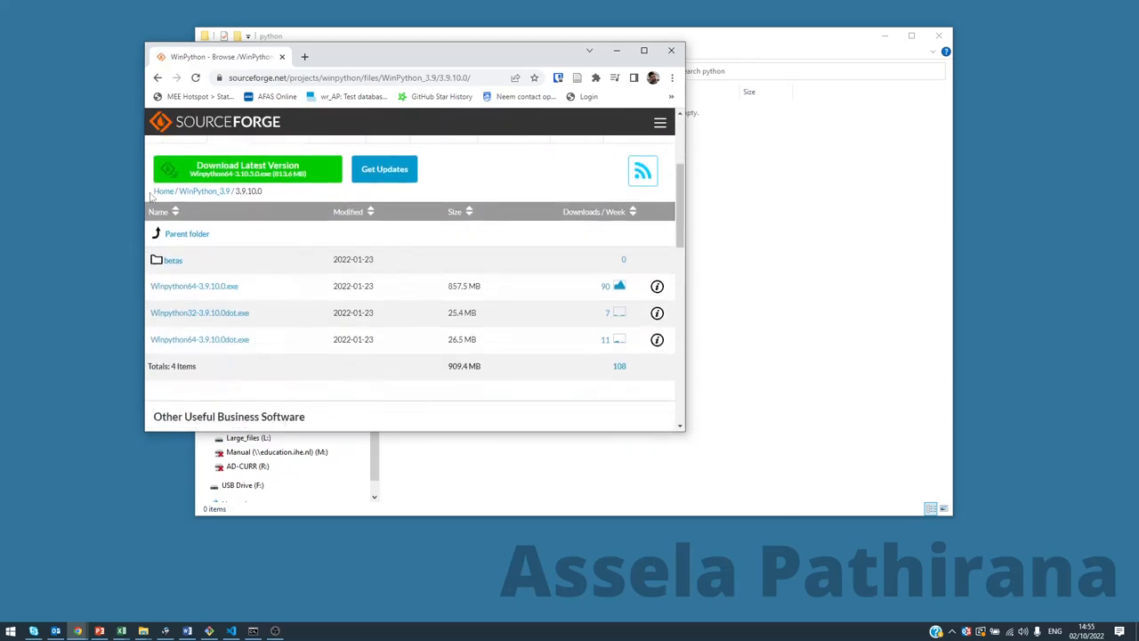
mouse_move(246, 190)
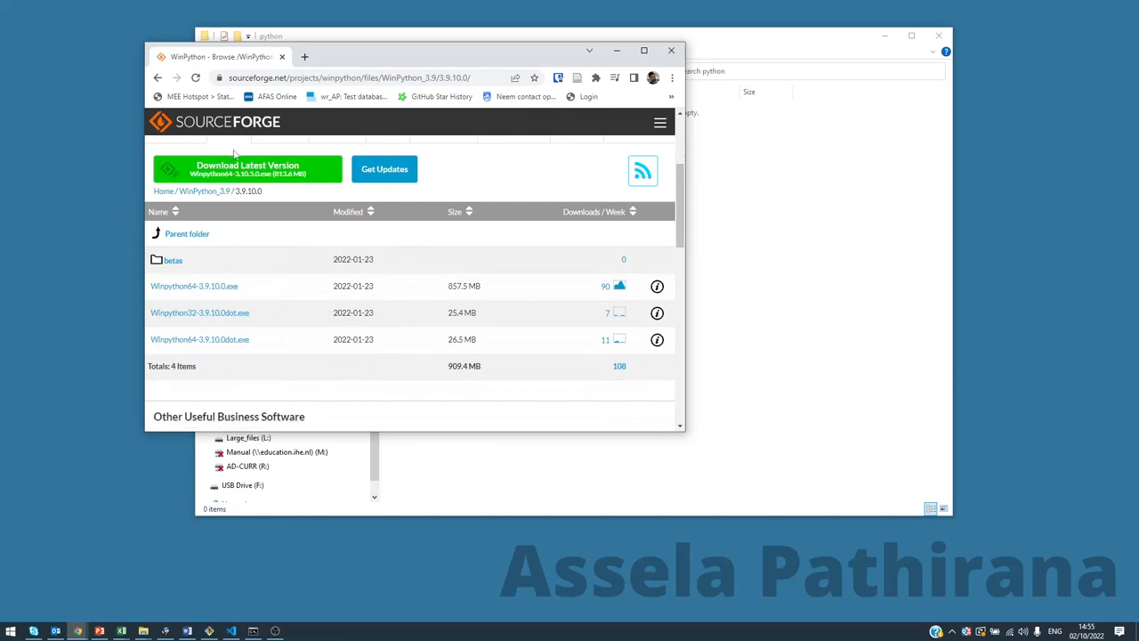
mouse_move(154, 301)
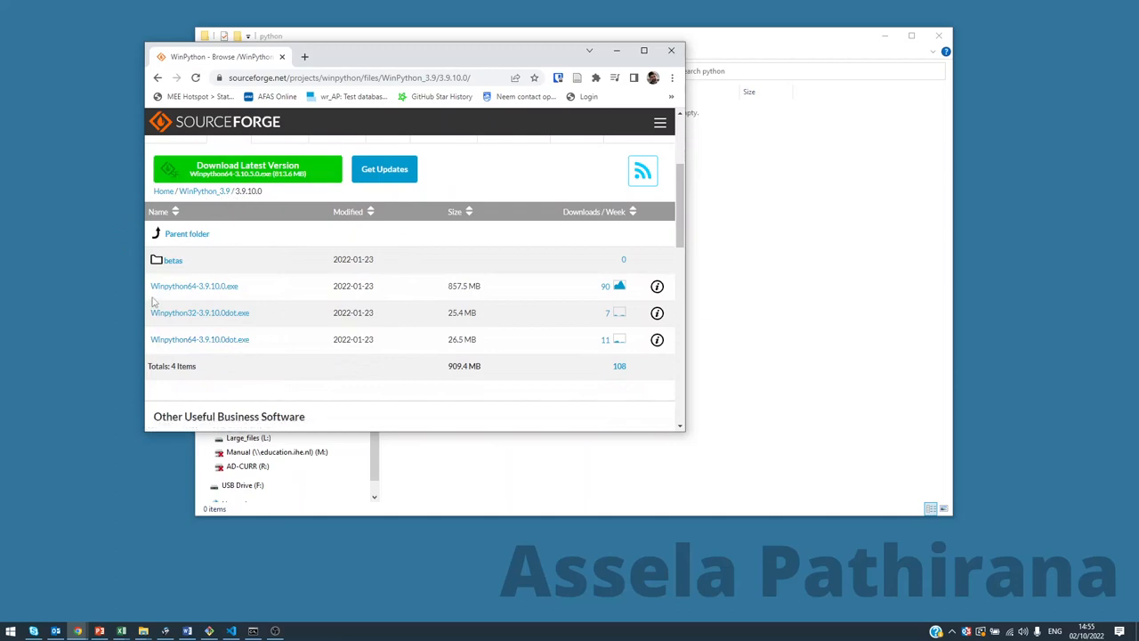
mouse_move(187, 276)
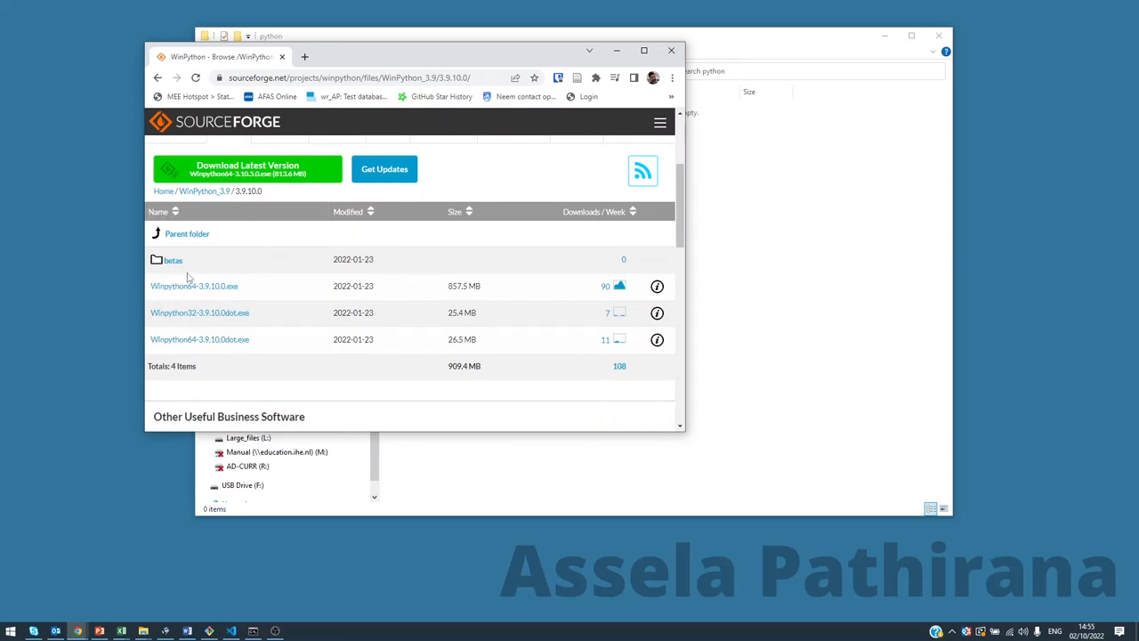
mouse_move(194, 286)
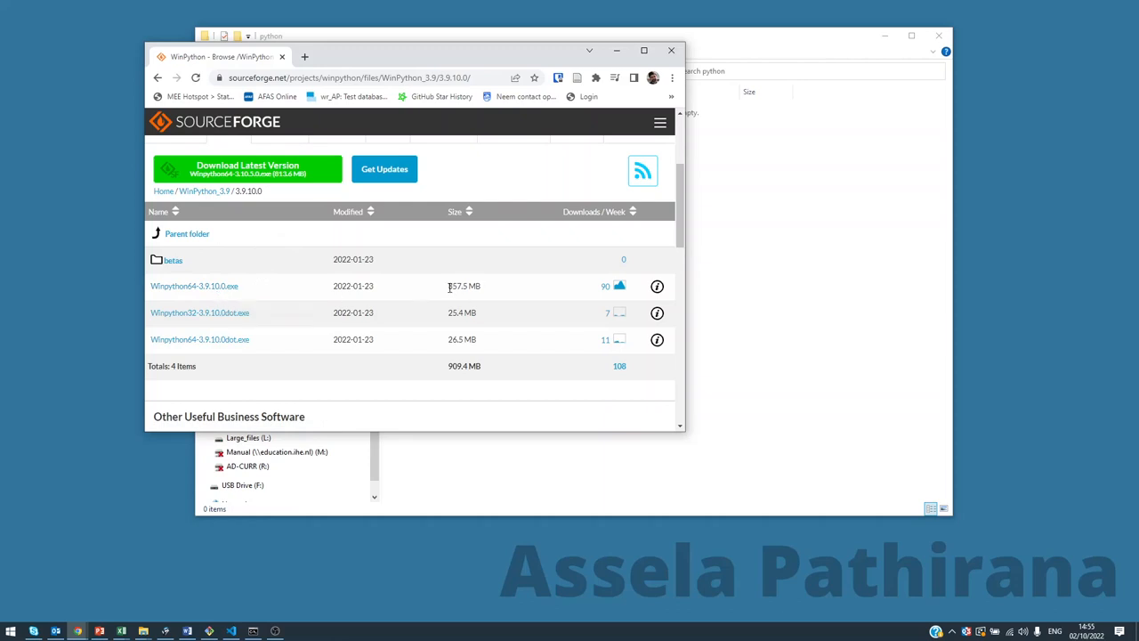
- Start downloading Winpython64-3.9.10.0.exe from SourceForge and open a new browser tab
double_click(463, 286)
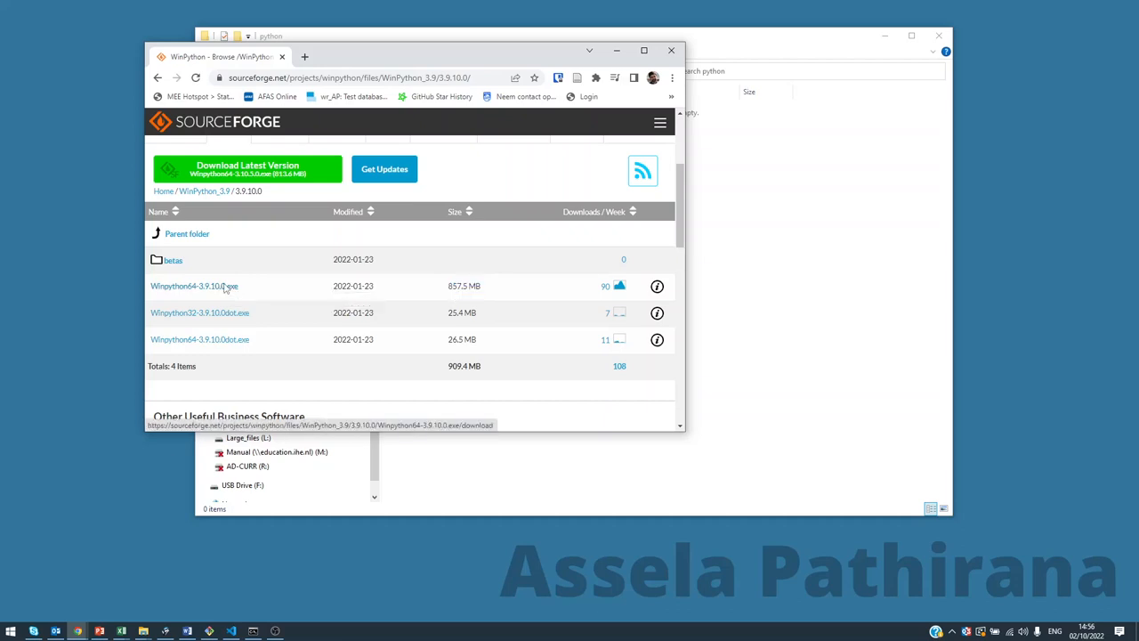
click(194, 286)
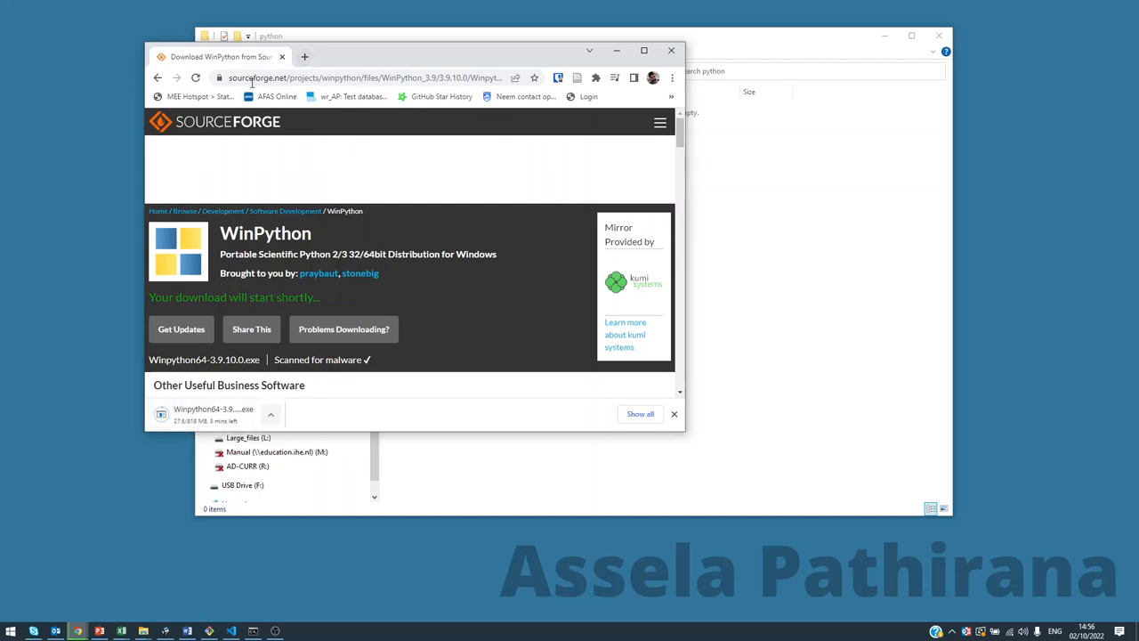
click(304, 56)
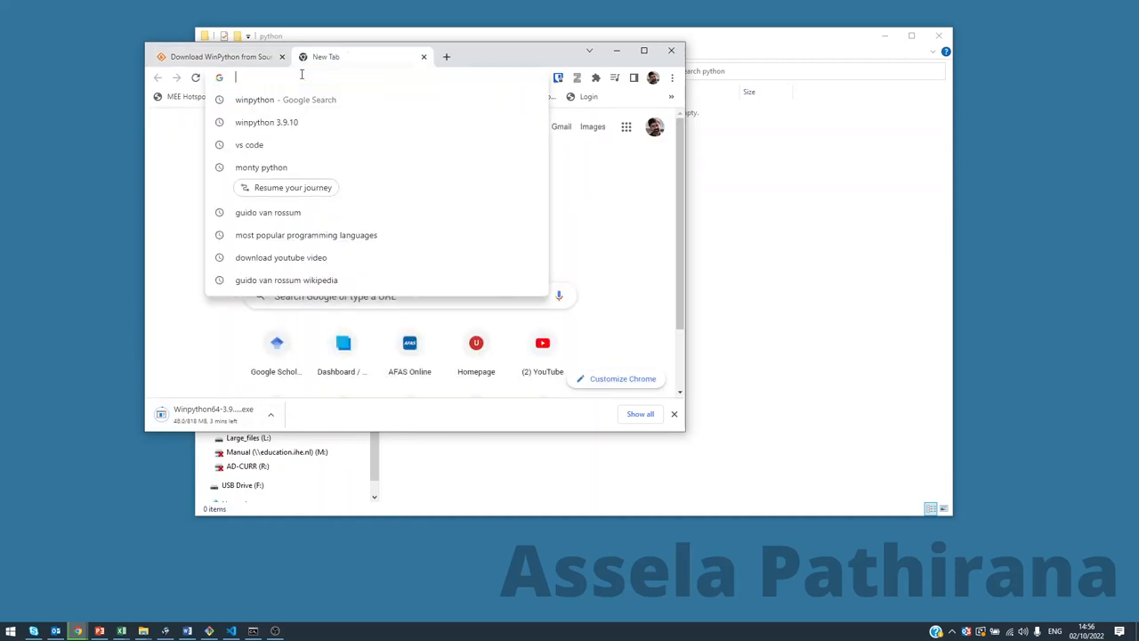
- Search for Visual Studio Code and start downloading the Windows 64-bit zip
text(visual)
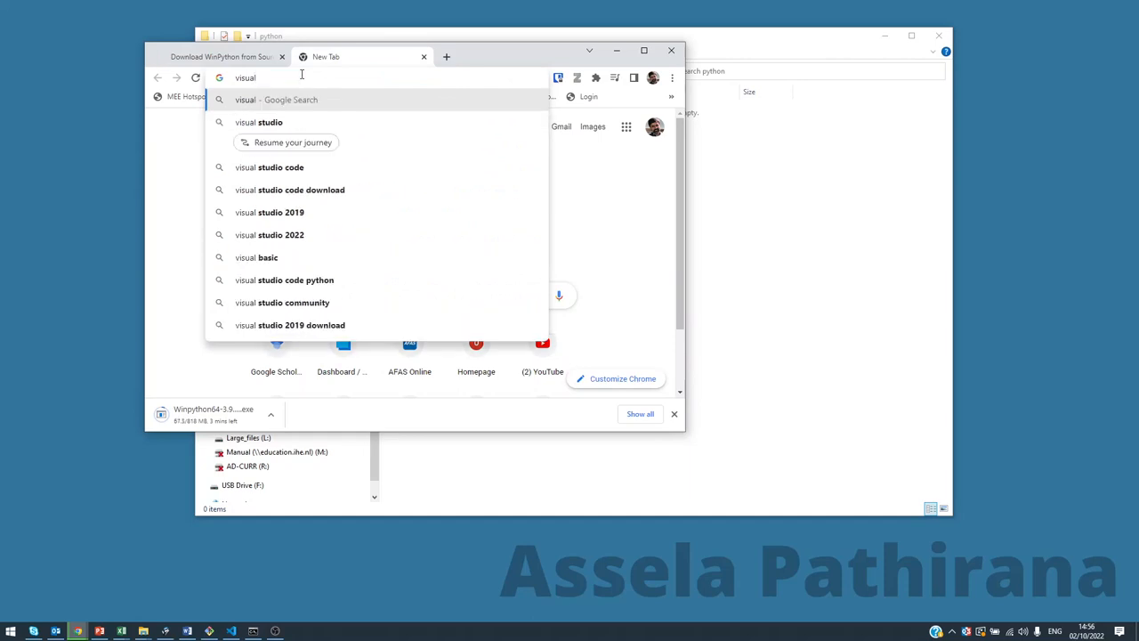
click(280, 167)
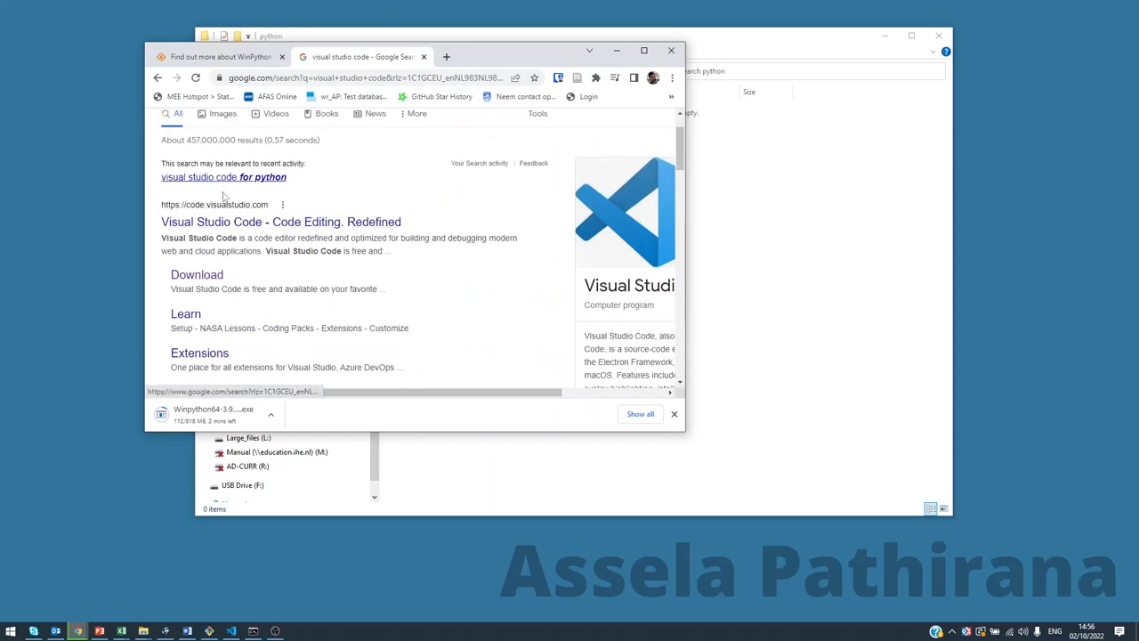
click(281, 222)
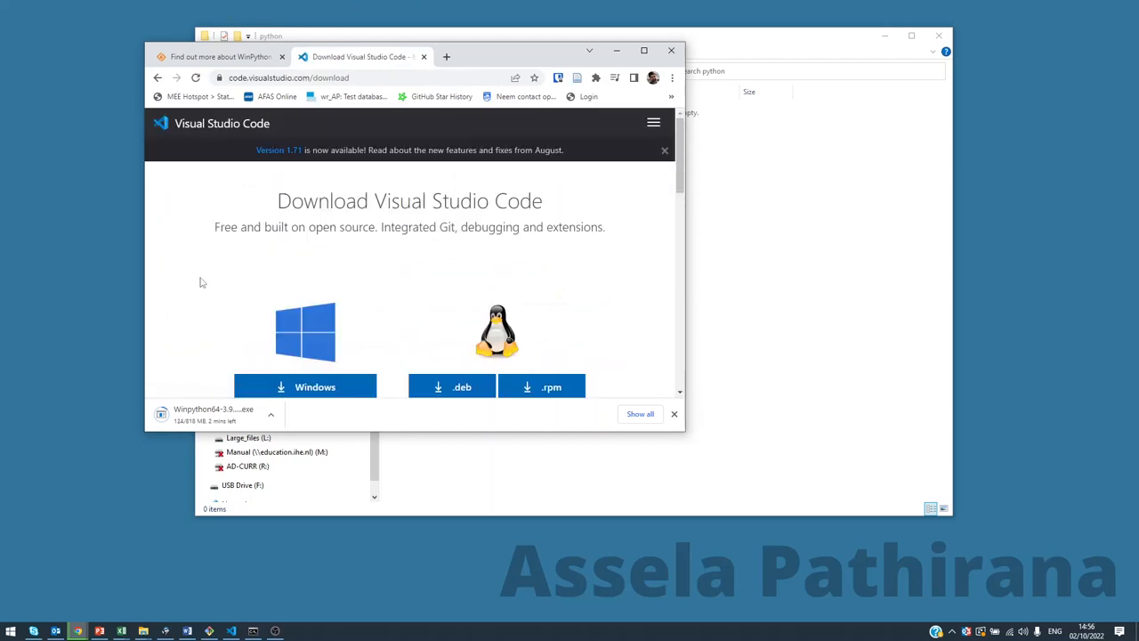
scroll(down, 3)
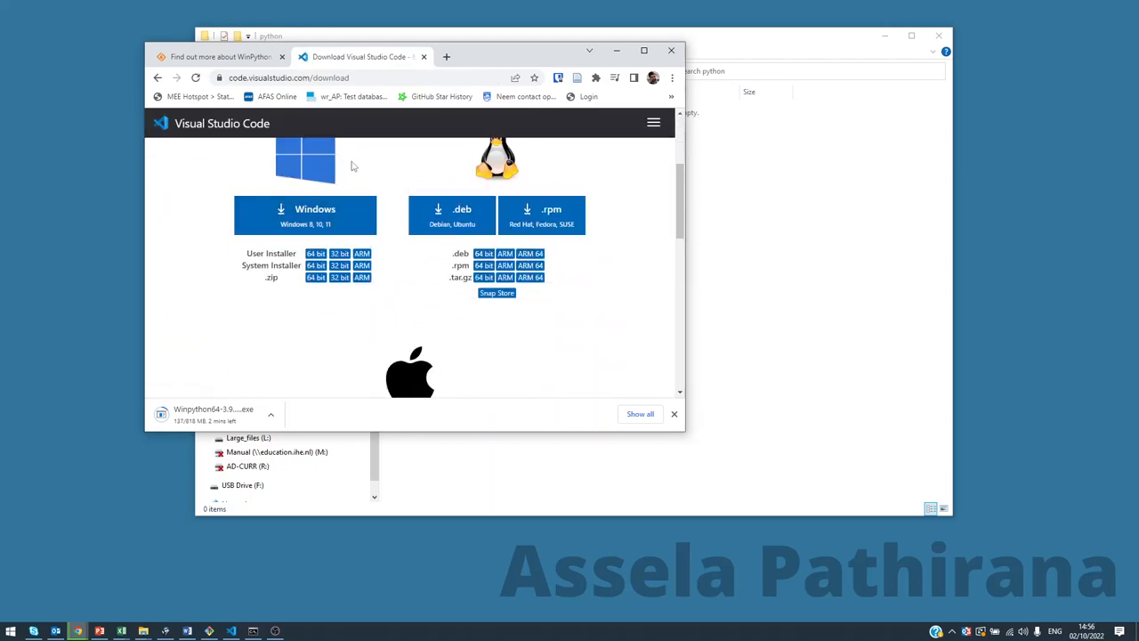
mouse_move(309, 151)
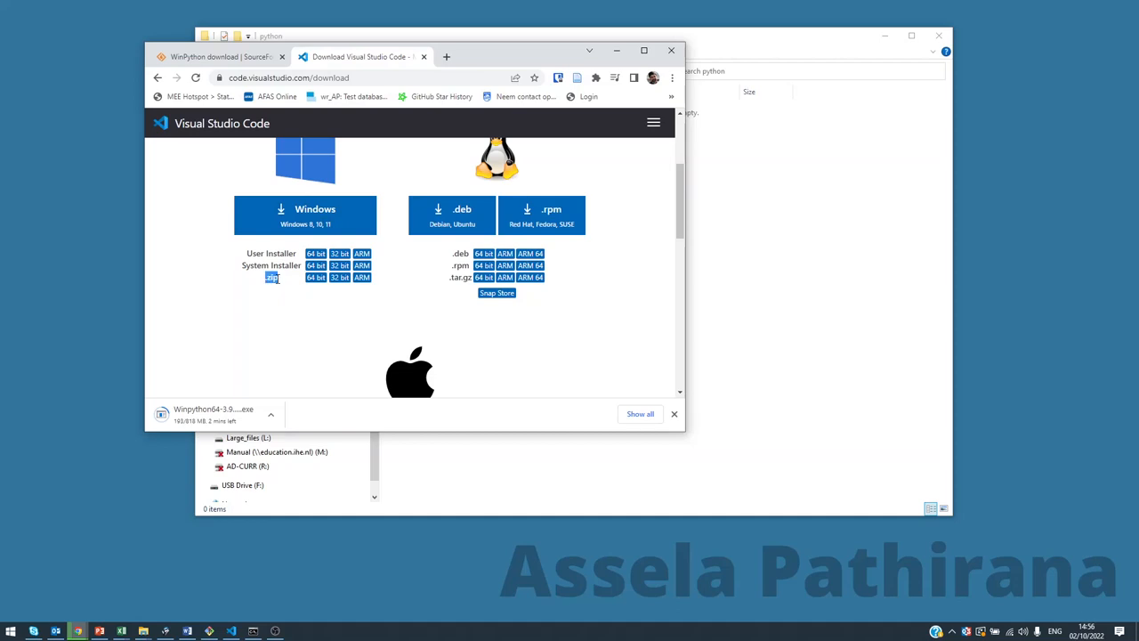
mouse_move(316, 277)
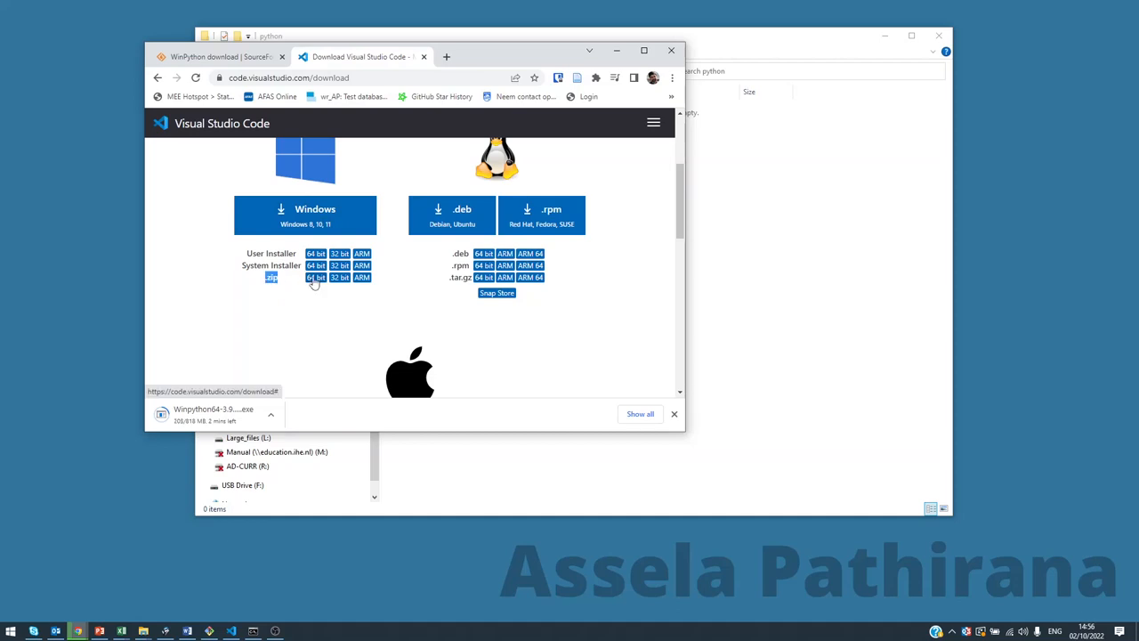
click(316, 277)
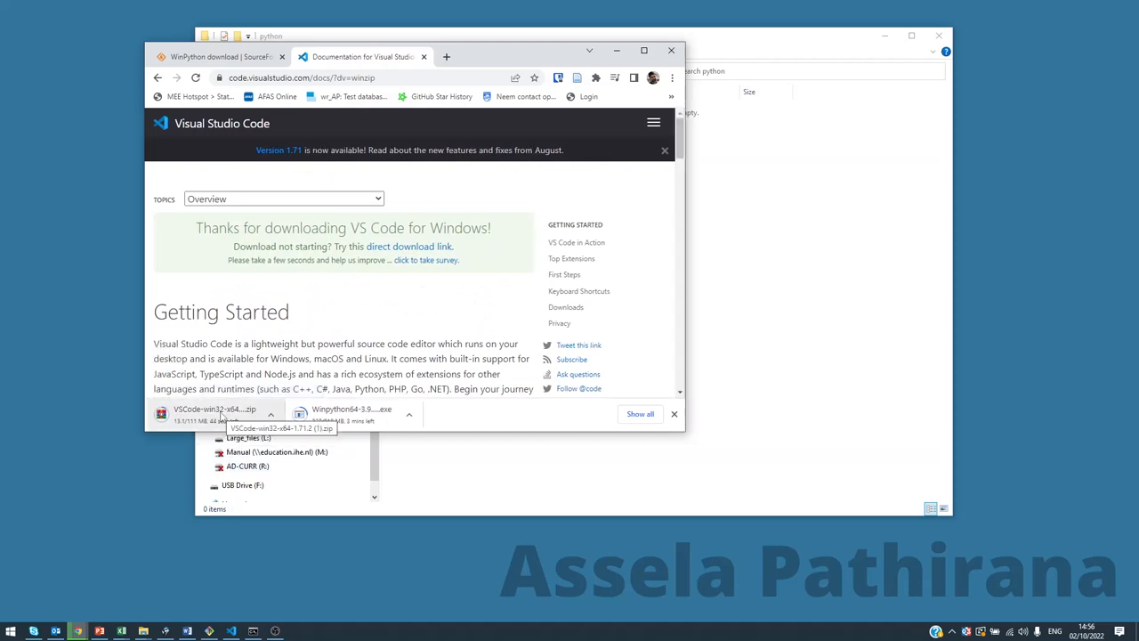
mouse_move(477, 110)
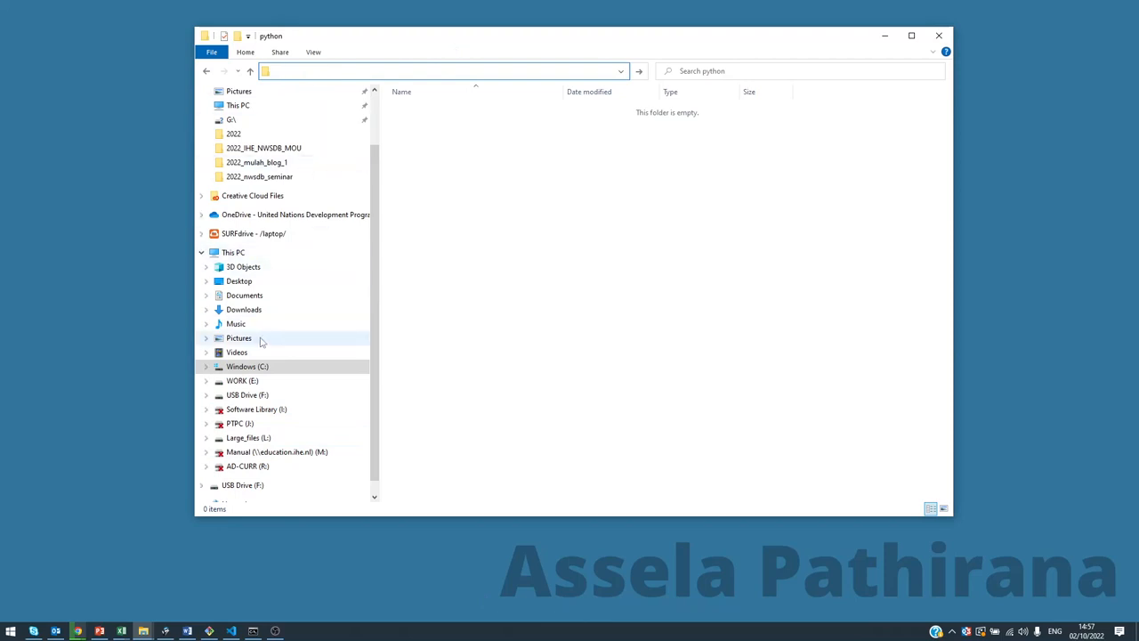
- Go to the Downloads folder and select Winpython64-3.9.10.0.exe
click(244, 309)
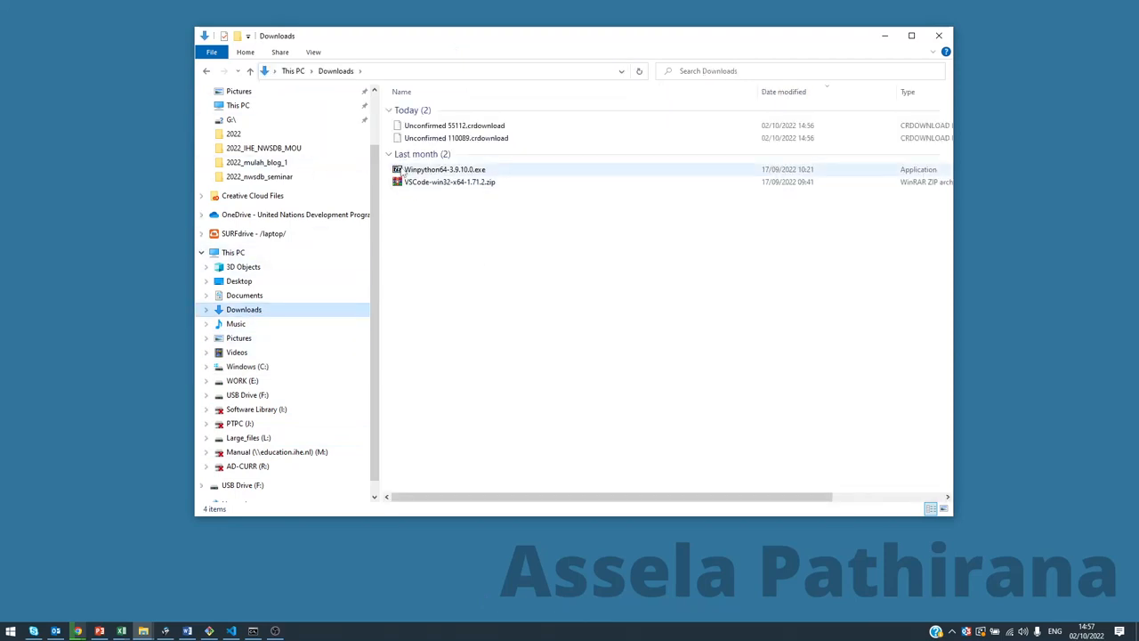
click(450, 181)
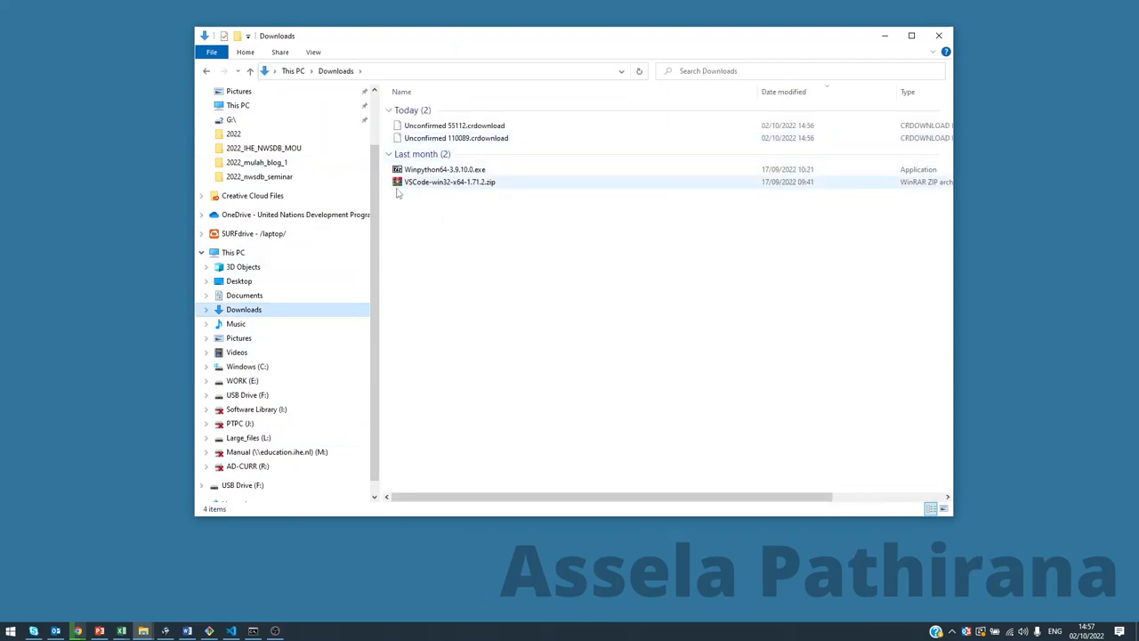
click(445, 169)
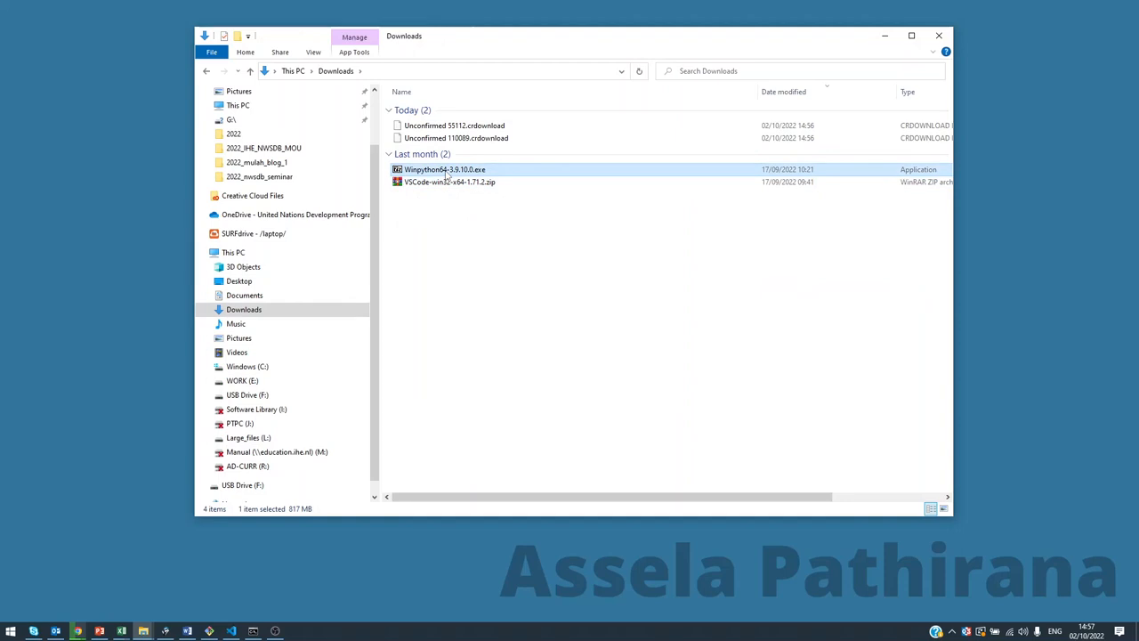
- Run the WinPython self-extractor and extract it to c:\python\
double_click(446, 169)
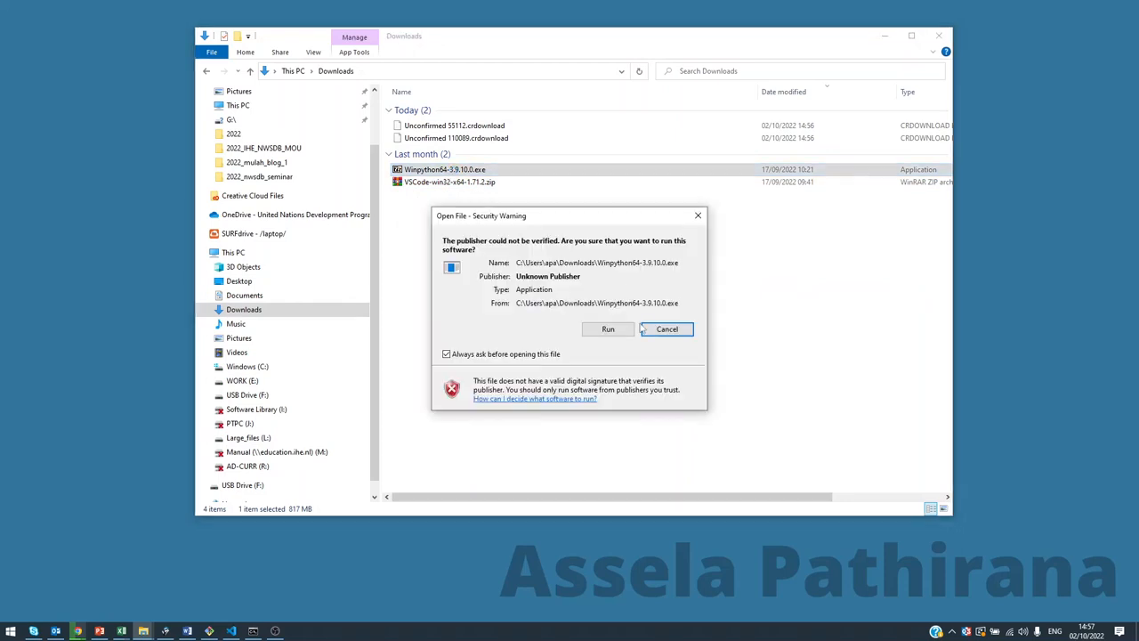
click(608, 329)
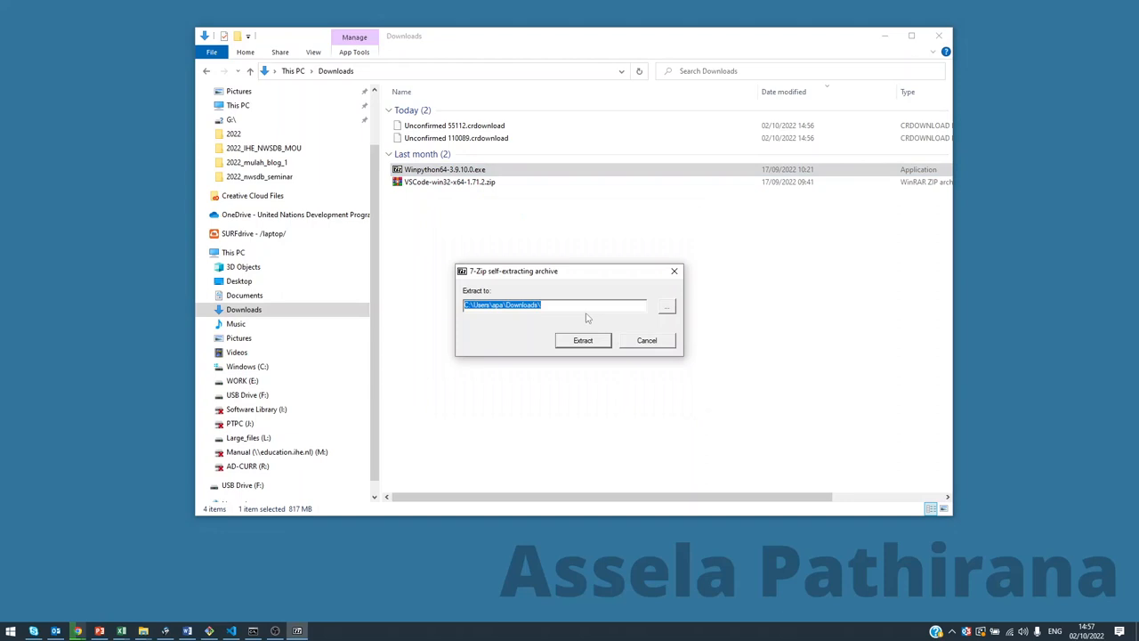
text(c)
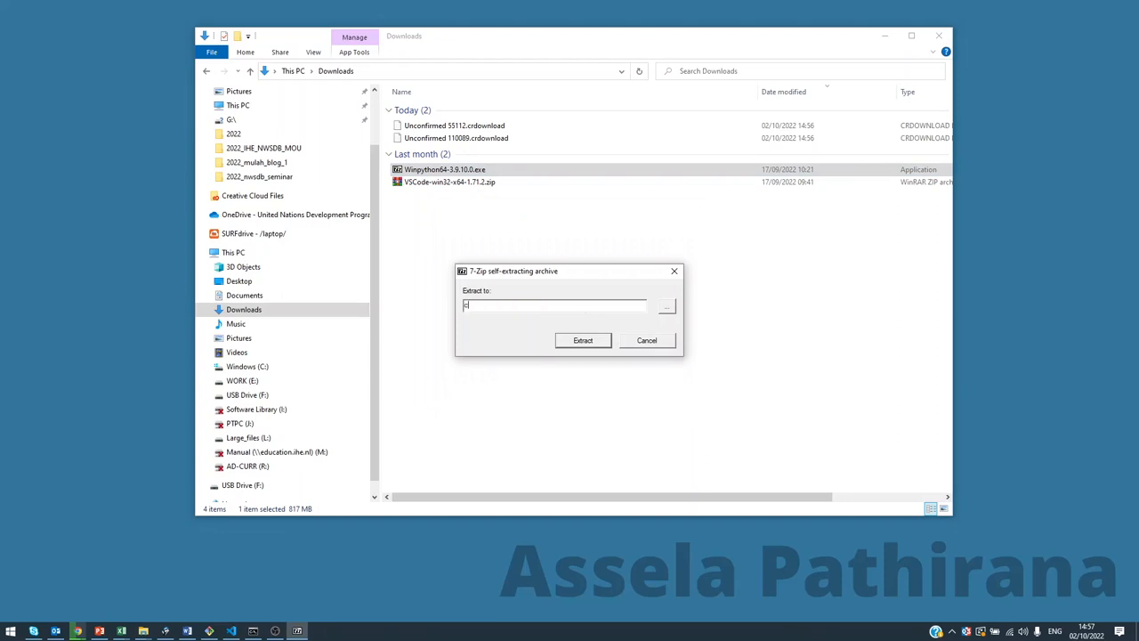
text(c:\e)
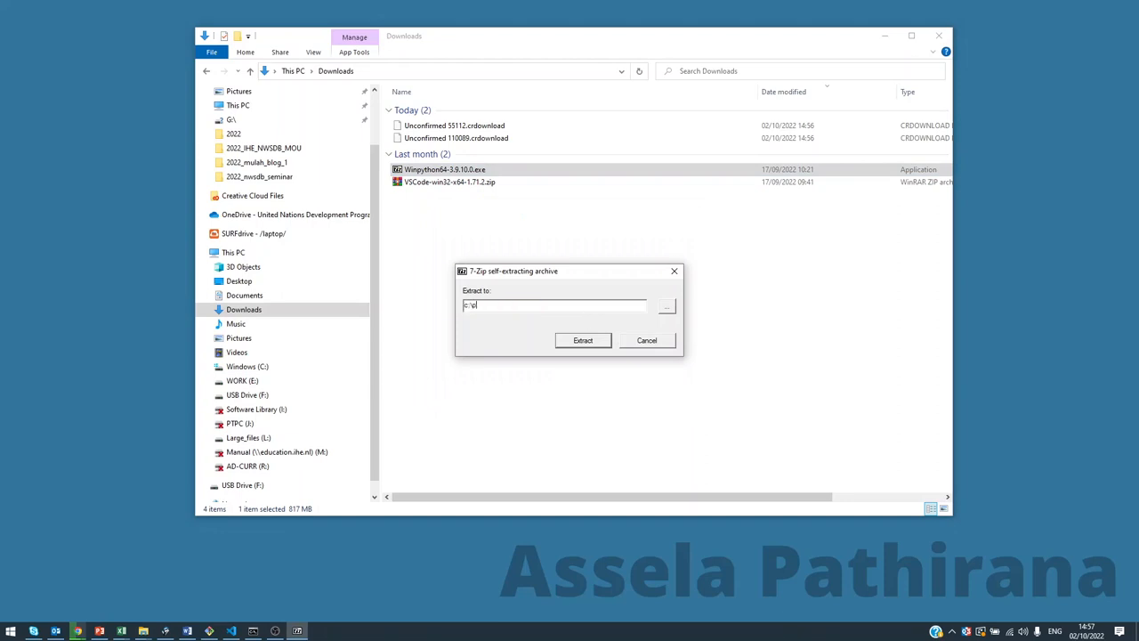
text(python\)
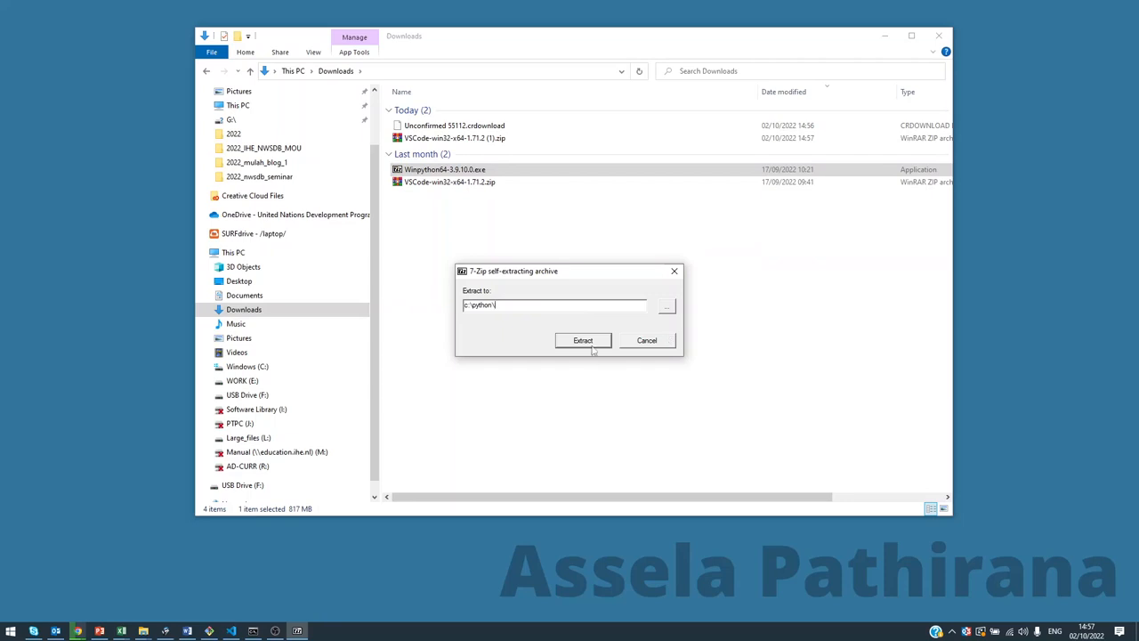
click(583, 340)
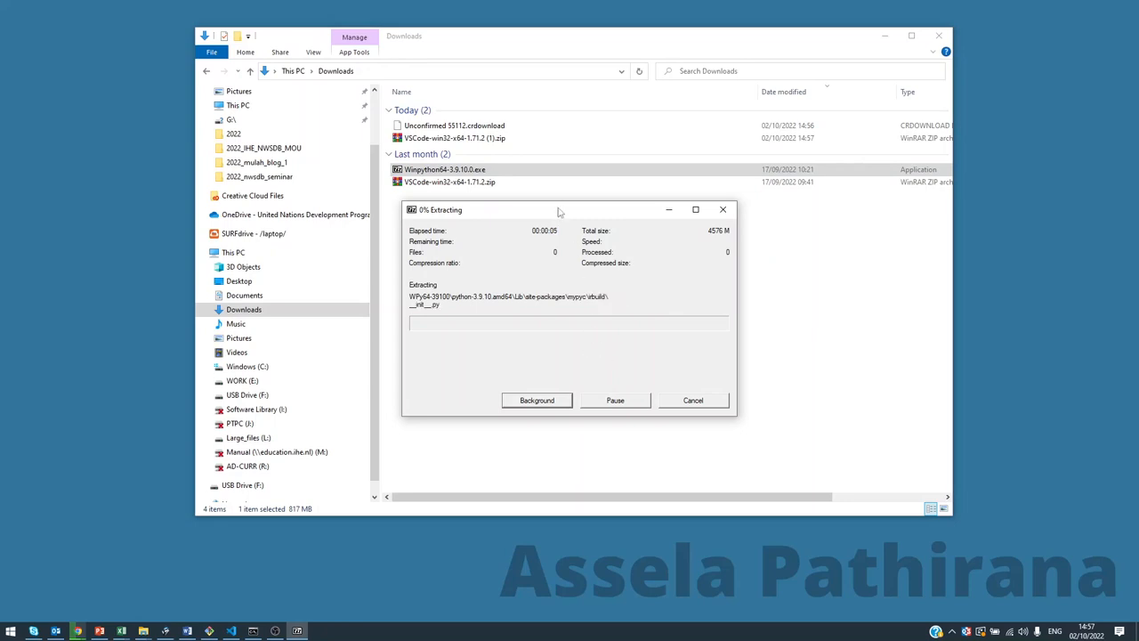
drag(559, 209, 704, 229)
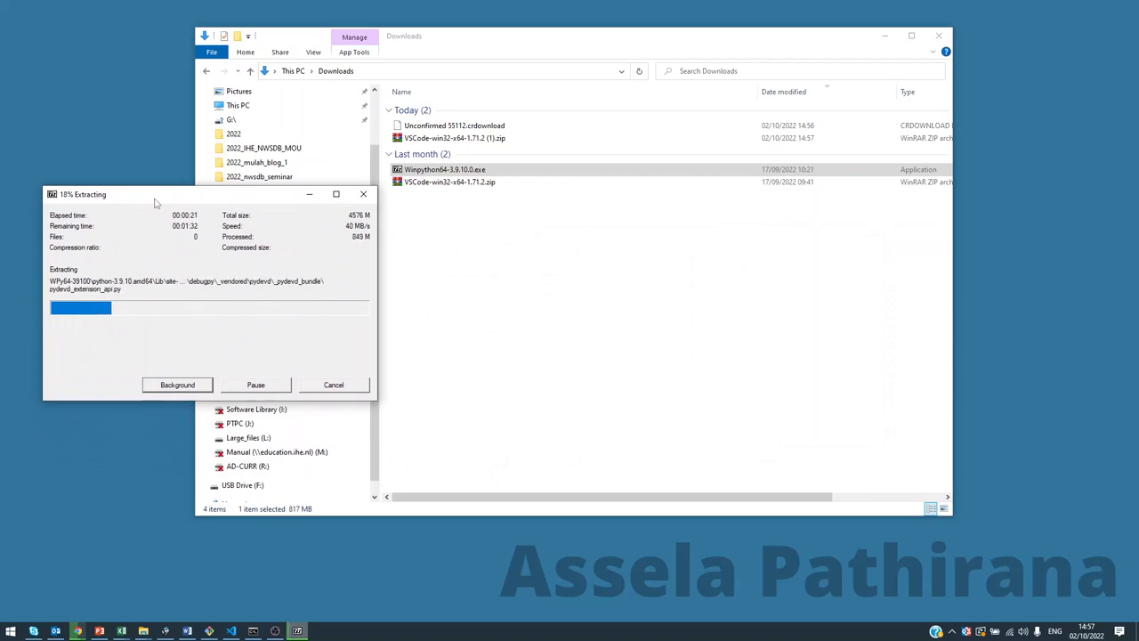
text(c\python)
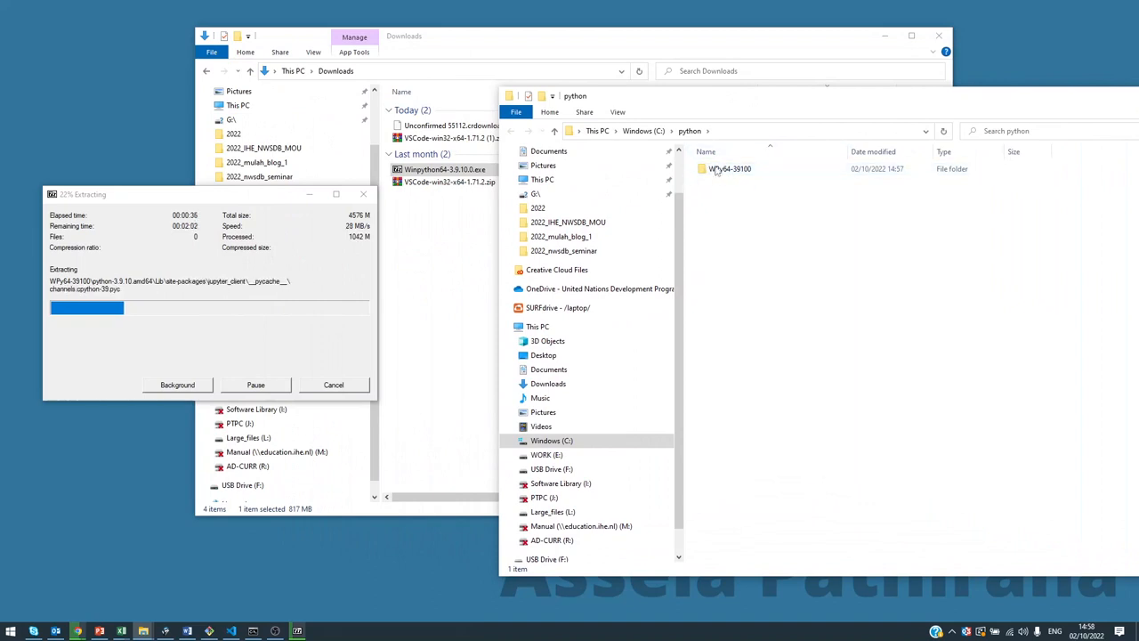
mouse_move(730, 168)
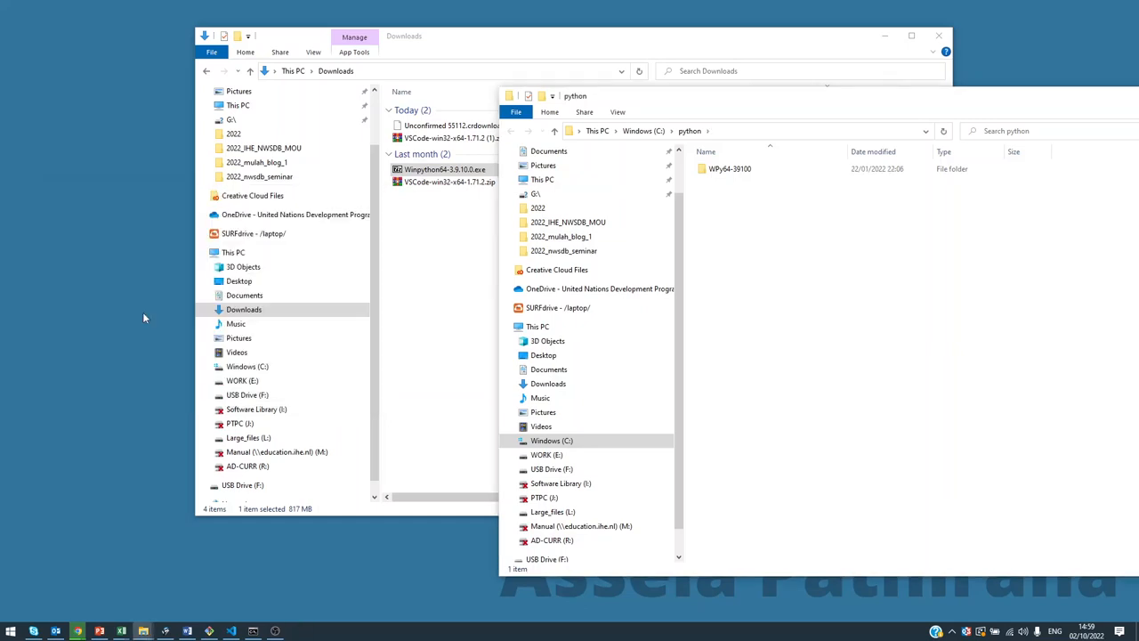
mouse_move(770, 98)
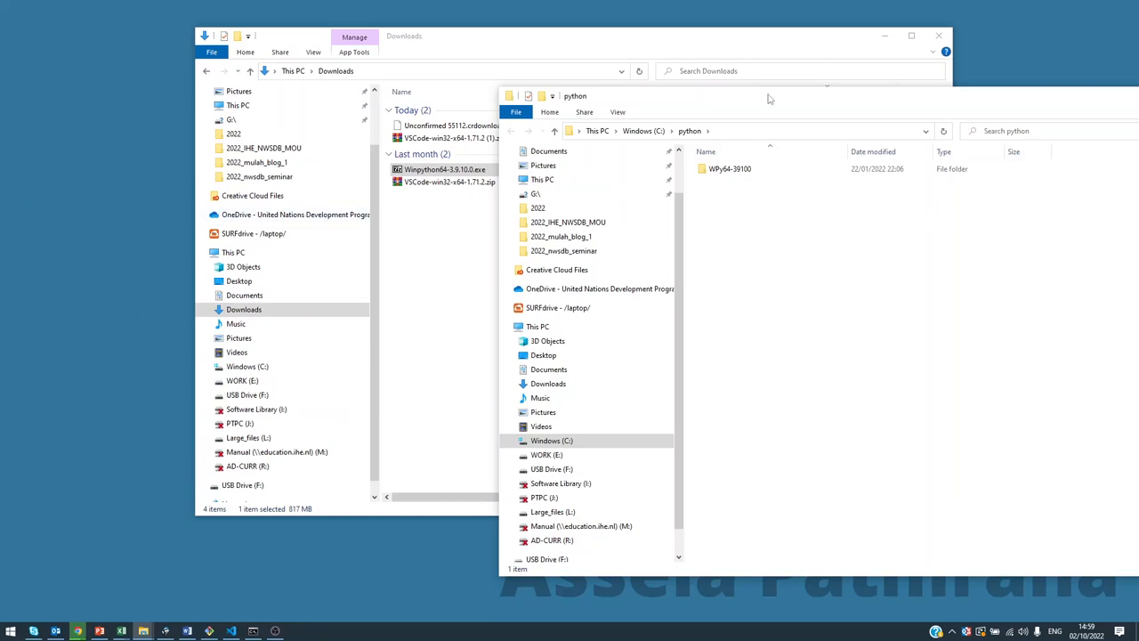
- Open WPy64-39100 in C:\python and then its t subfolder
double_click(730, 168)
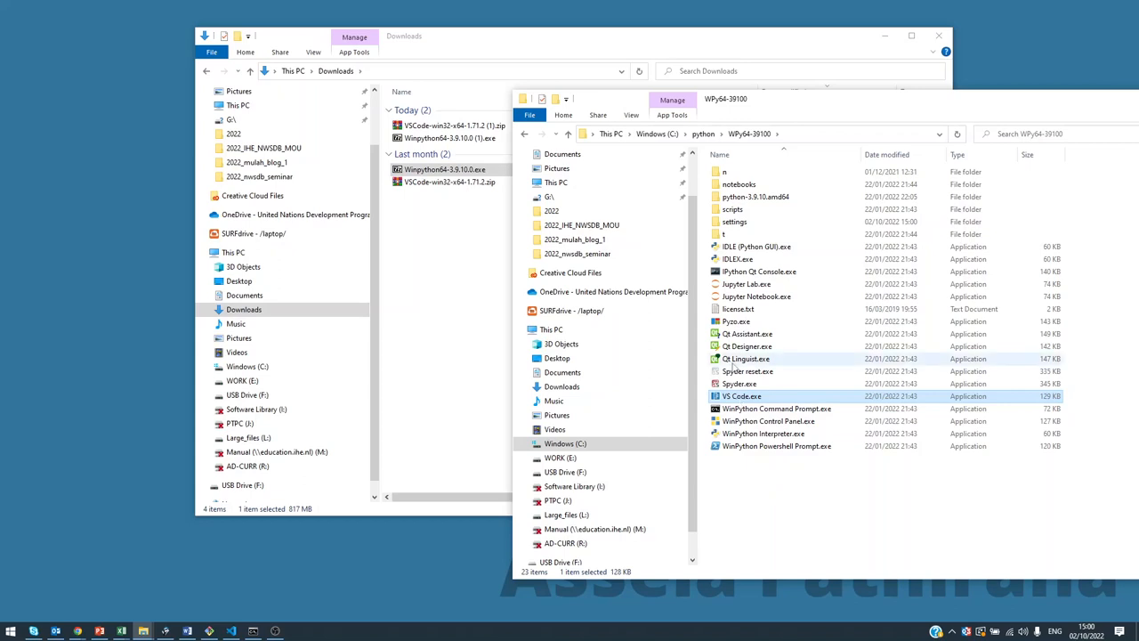
mouse_move(723, 234)
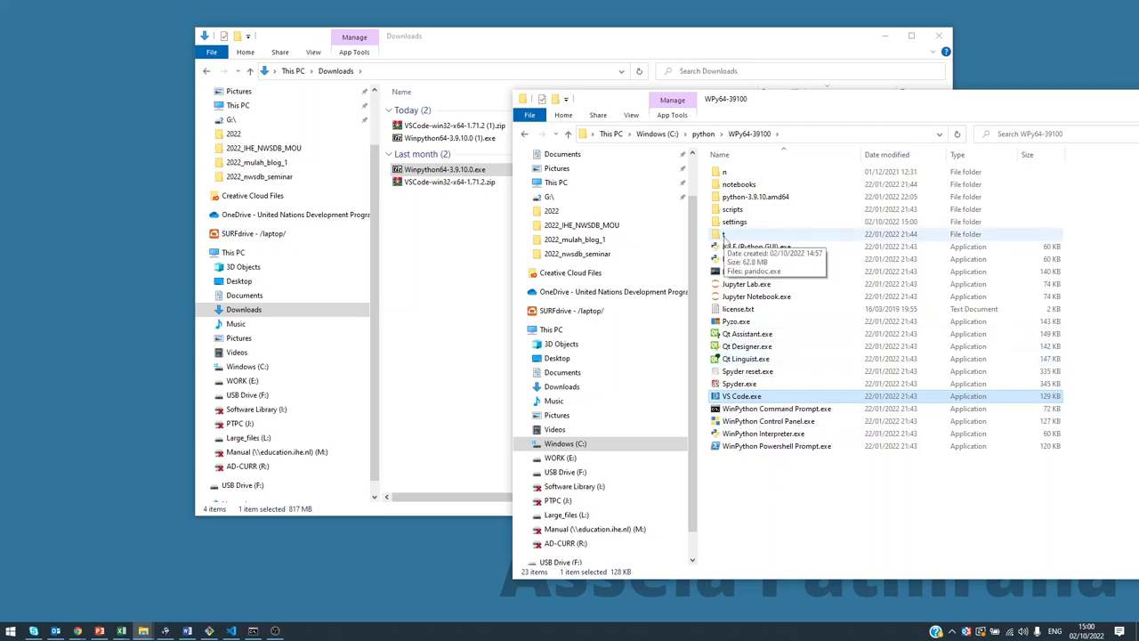
double_click(724, 234)
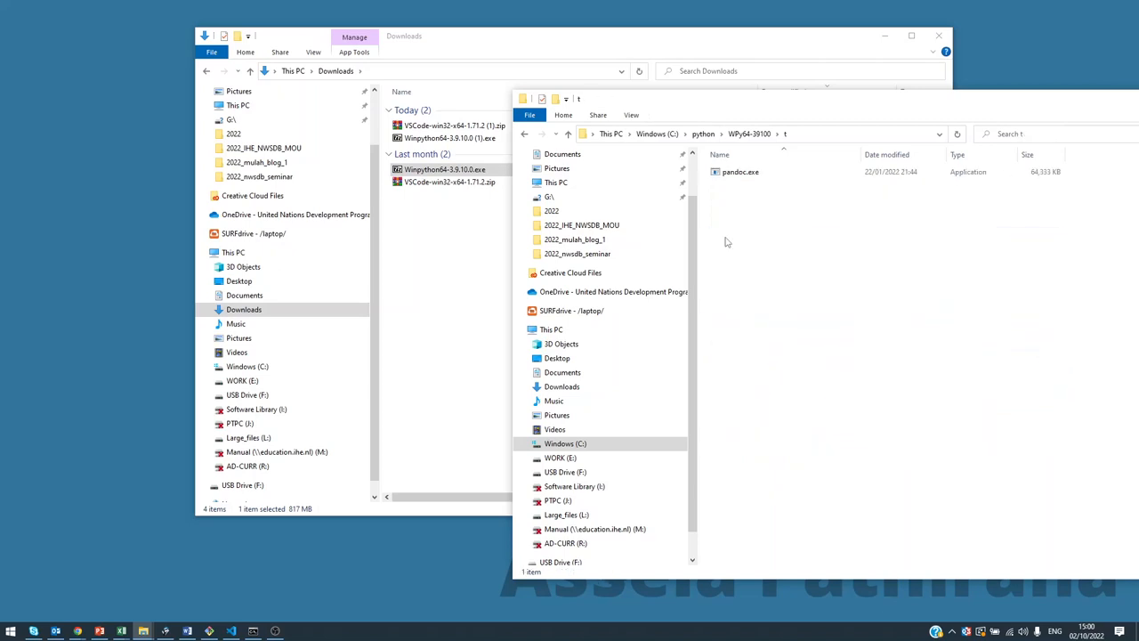
mouse_move(735, 228)
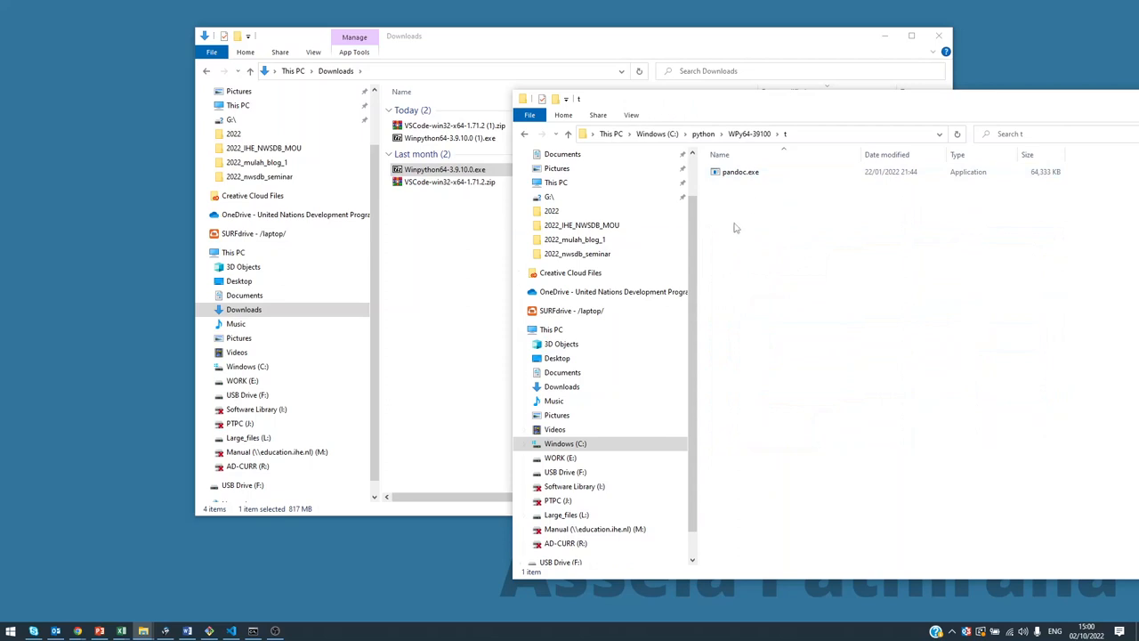
- Create a new folder named vscode inside t and open it
right_click(736, 227)
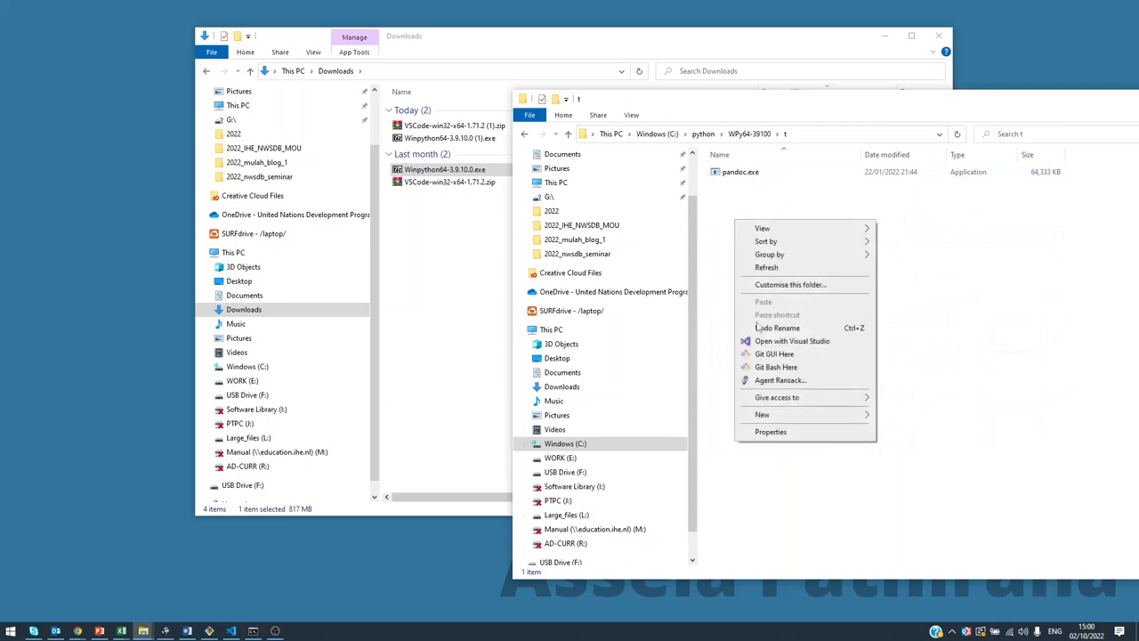
click(762, 414)
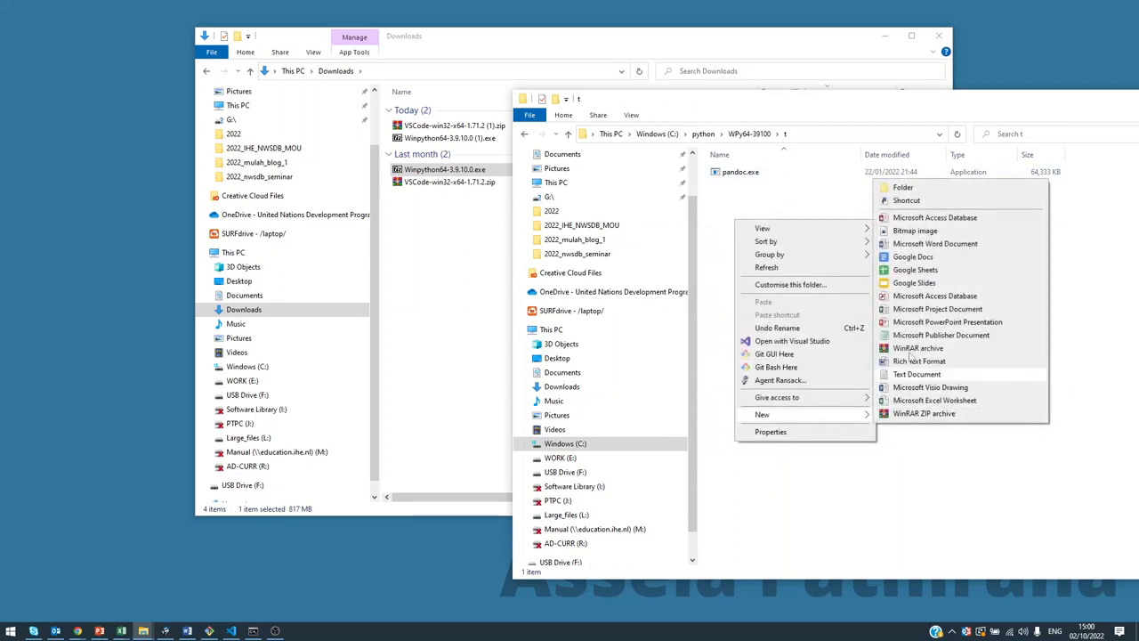
click(902, 187)
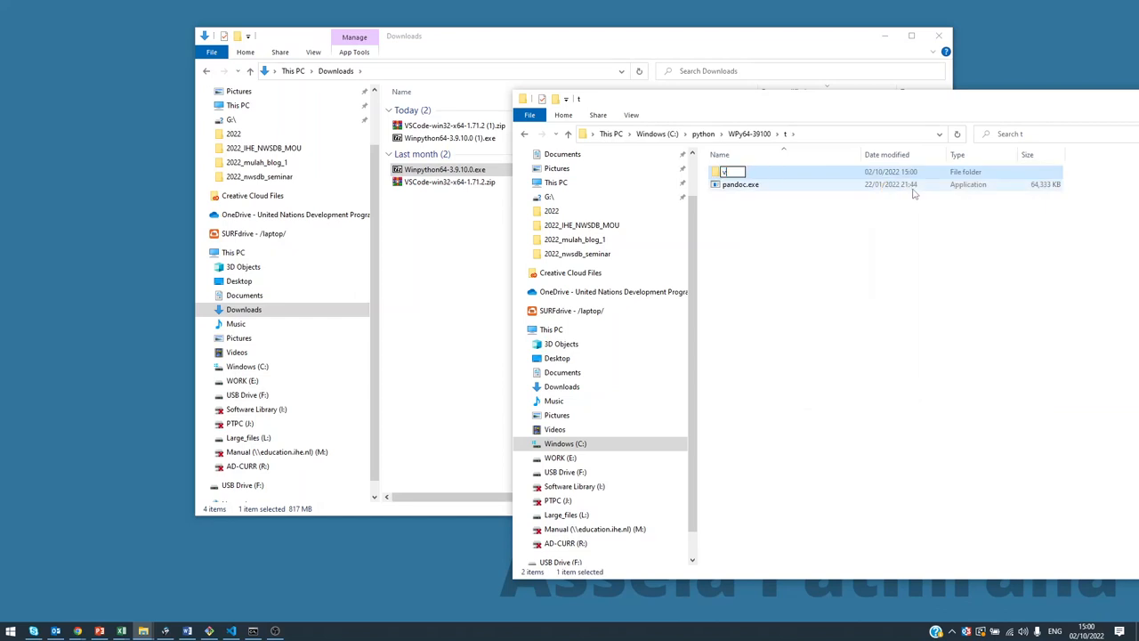
text(vscode)
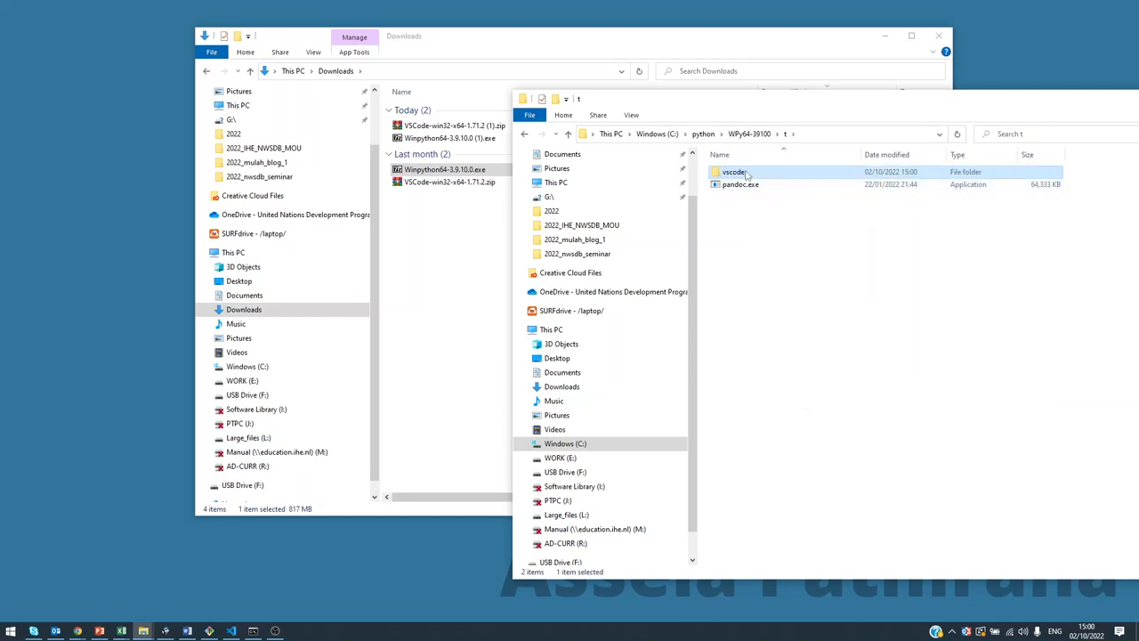
double_click(734, 171)
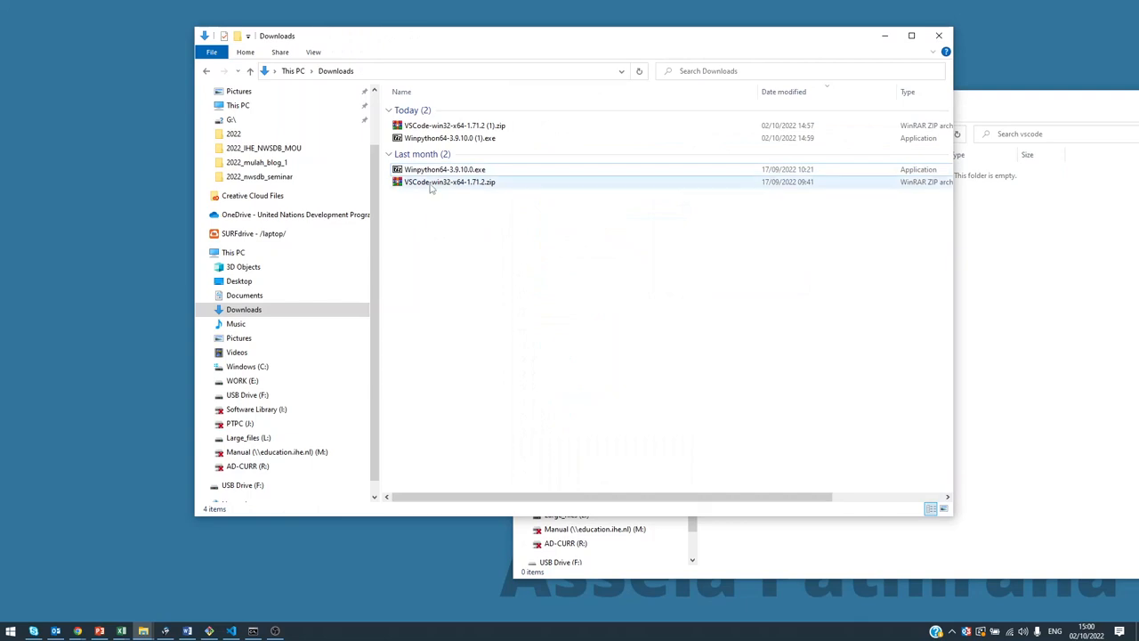
- Extract VSCode-win32-x64-1.71.2.zip with WinRAR into C:\python\WPy64-39100\t\vscode
click(449, 182)
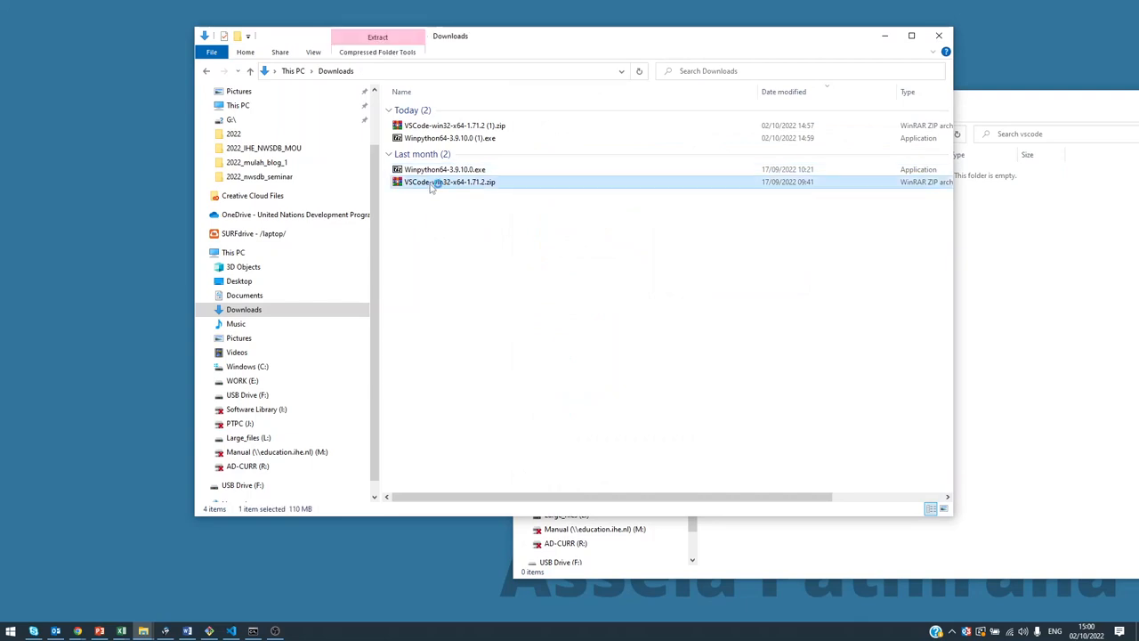
double_click(450, 182)
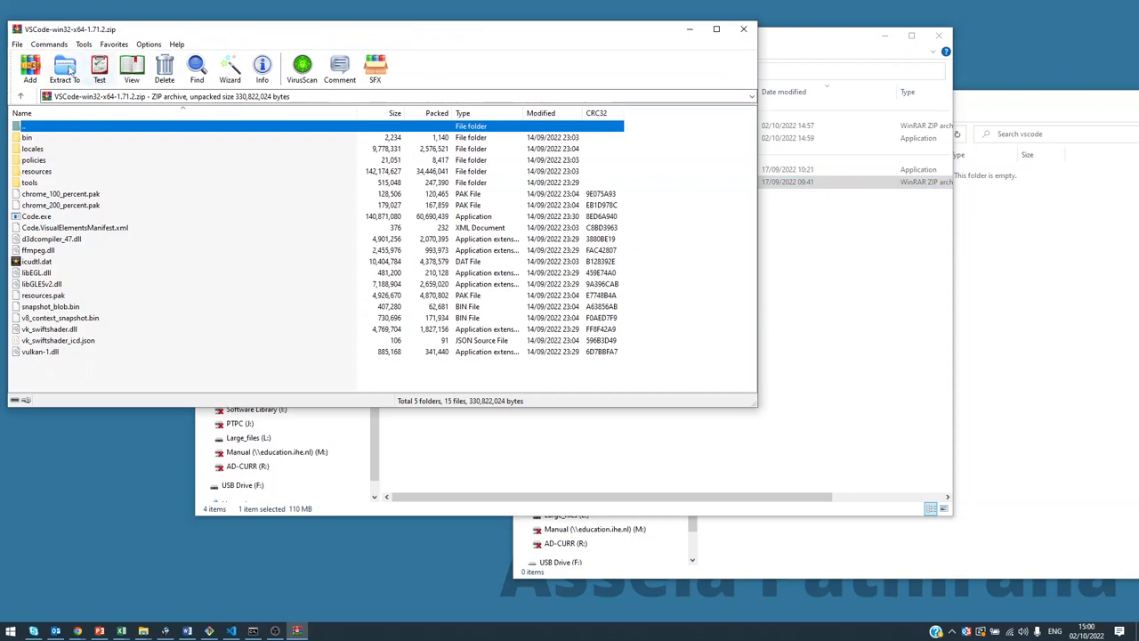
click(64, 69)
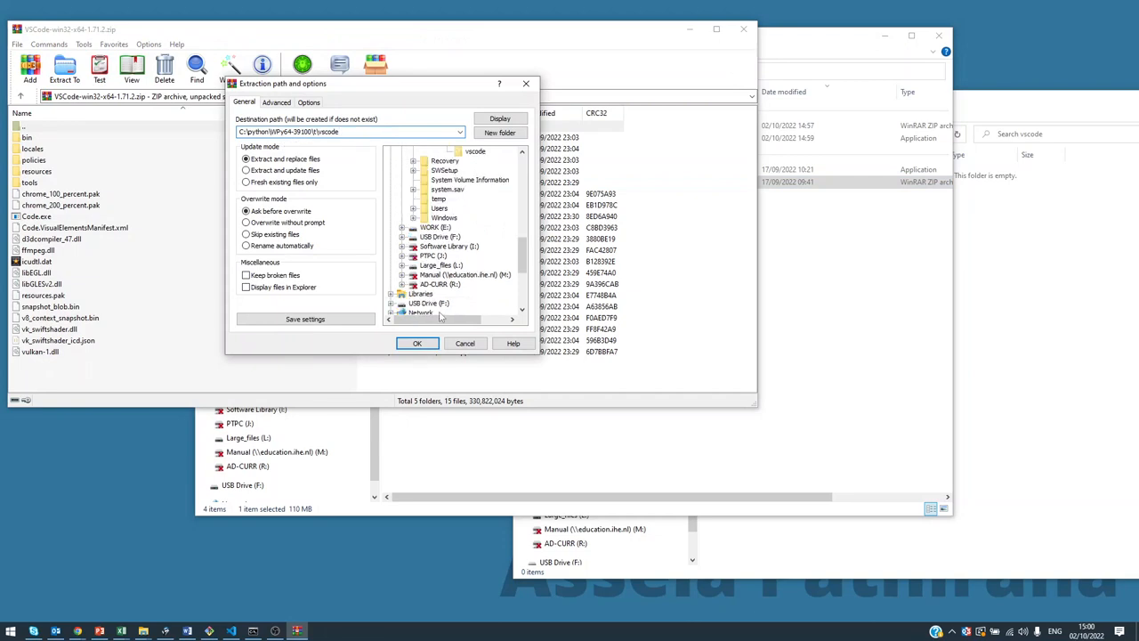
click(417, 344)
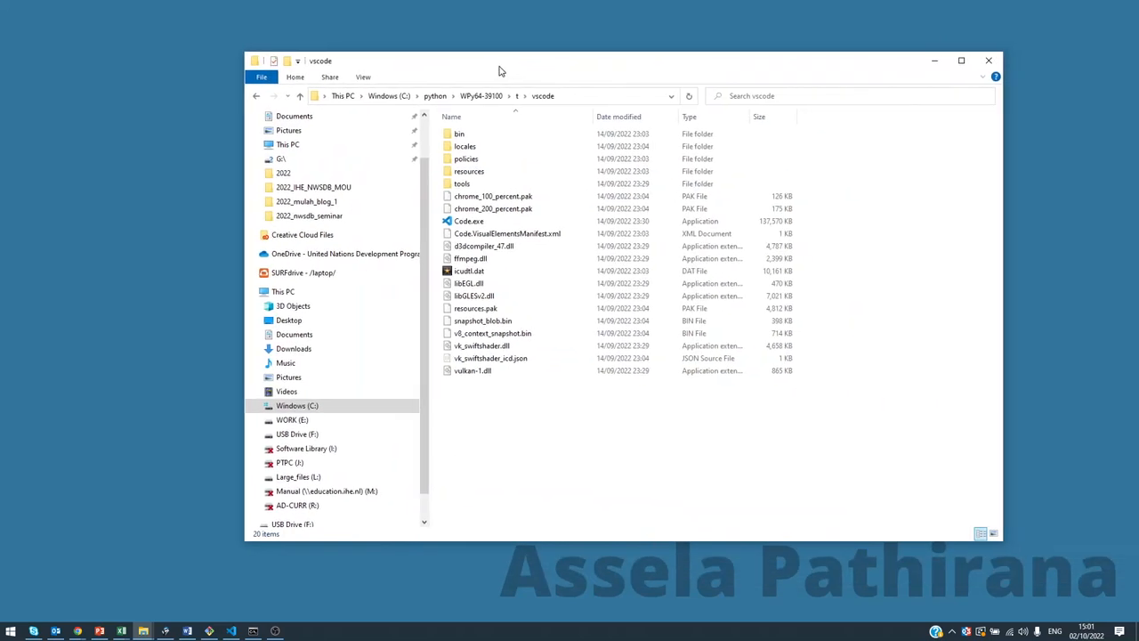
- Return to WPy64-39100 and select the VS Code.exe and WinPython Command Prompt.exe launchers
click(480, 96)
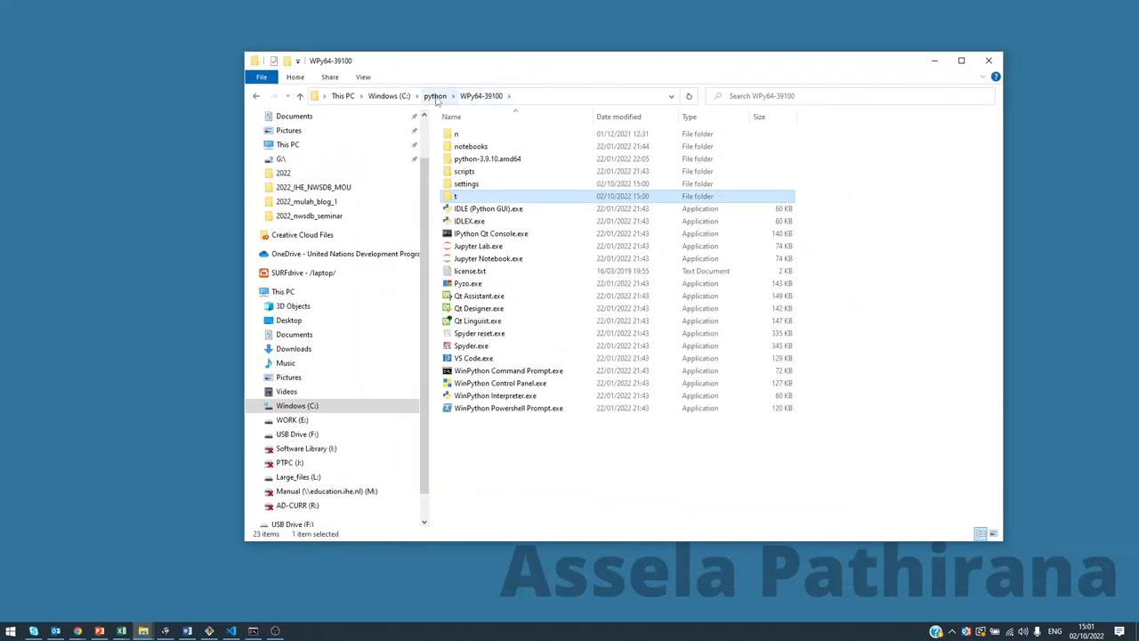
click(473, 358)
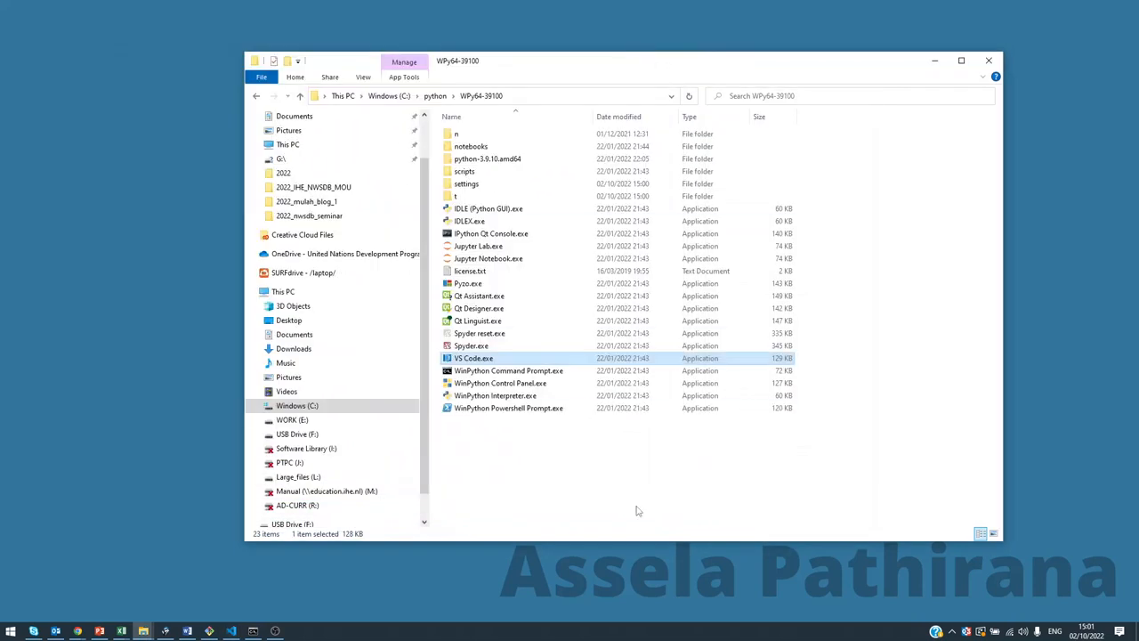
click(614, 454)
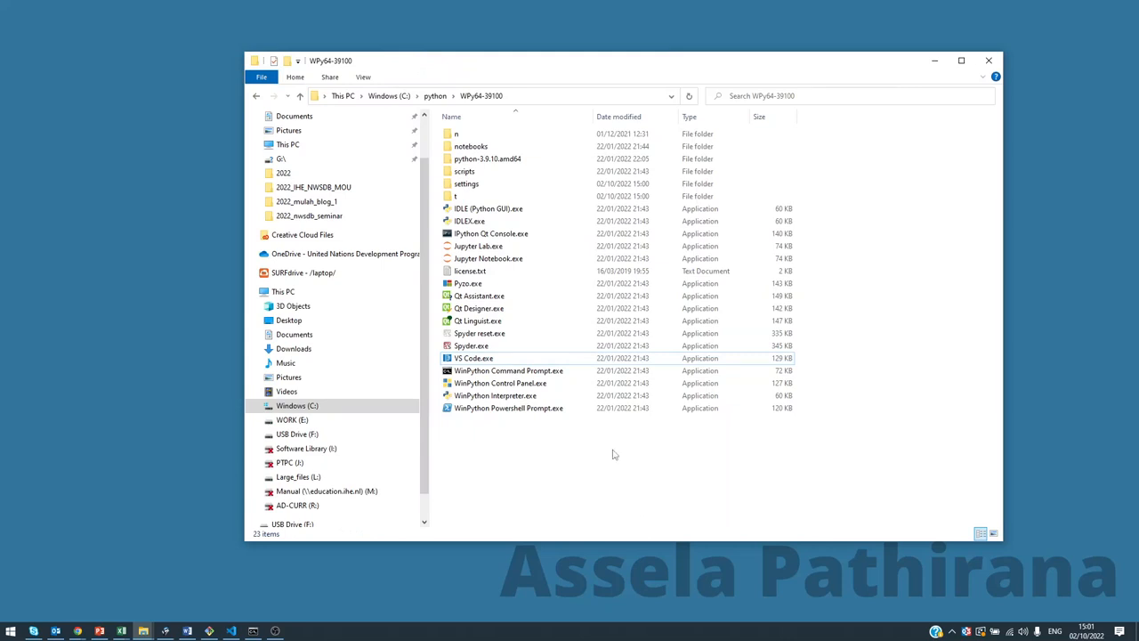
click(508, 370)
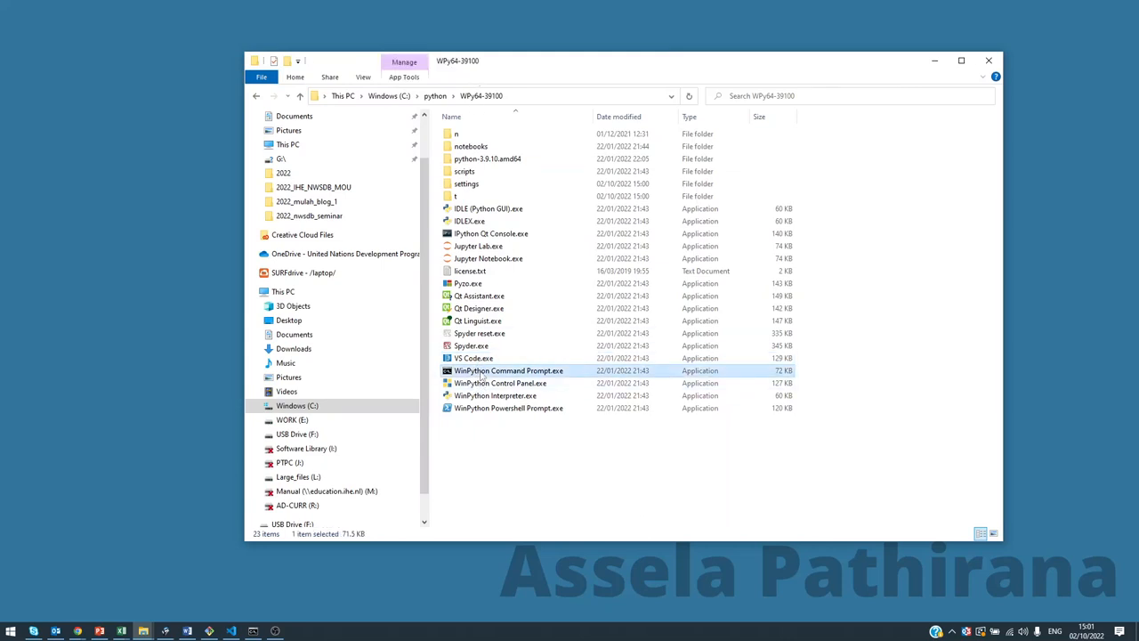
- Launch WinPython Command Prompt.exe, start the python interpreter and evaluate 1+1 at the >>> prompt
double_click(509, 370)
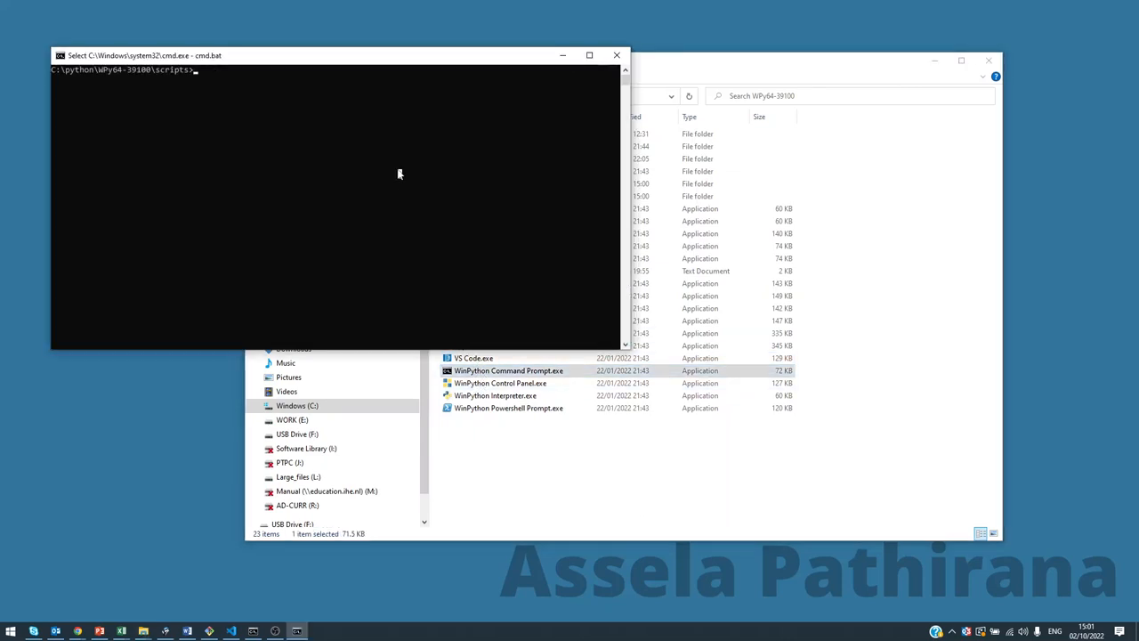
text(python)
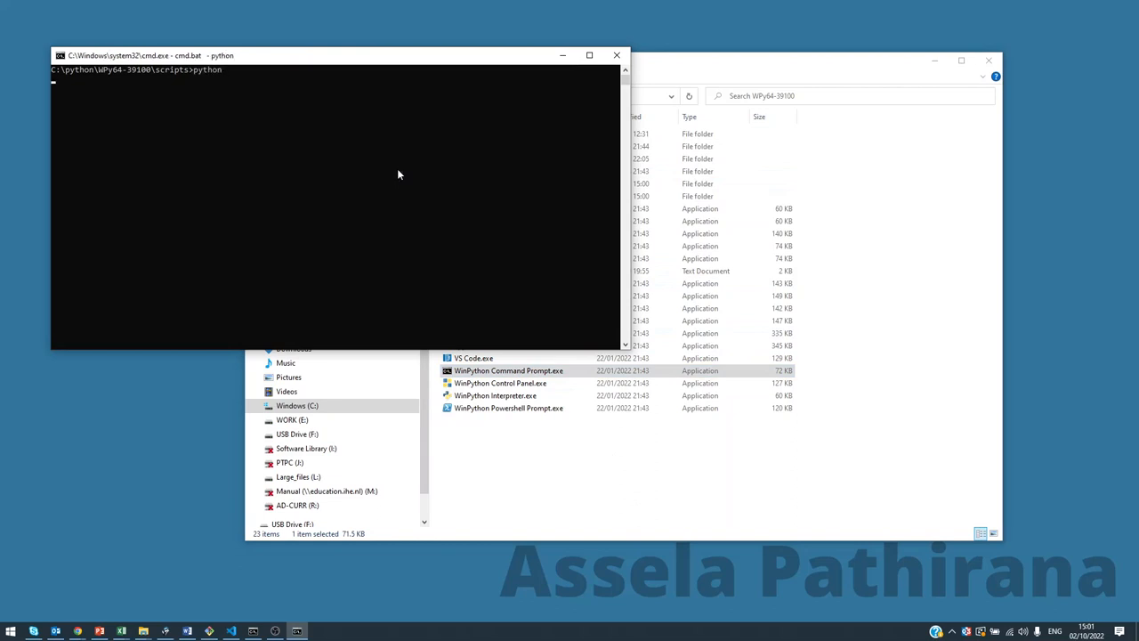
key(enter)
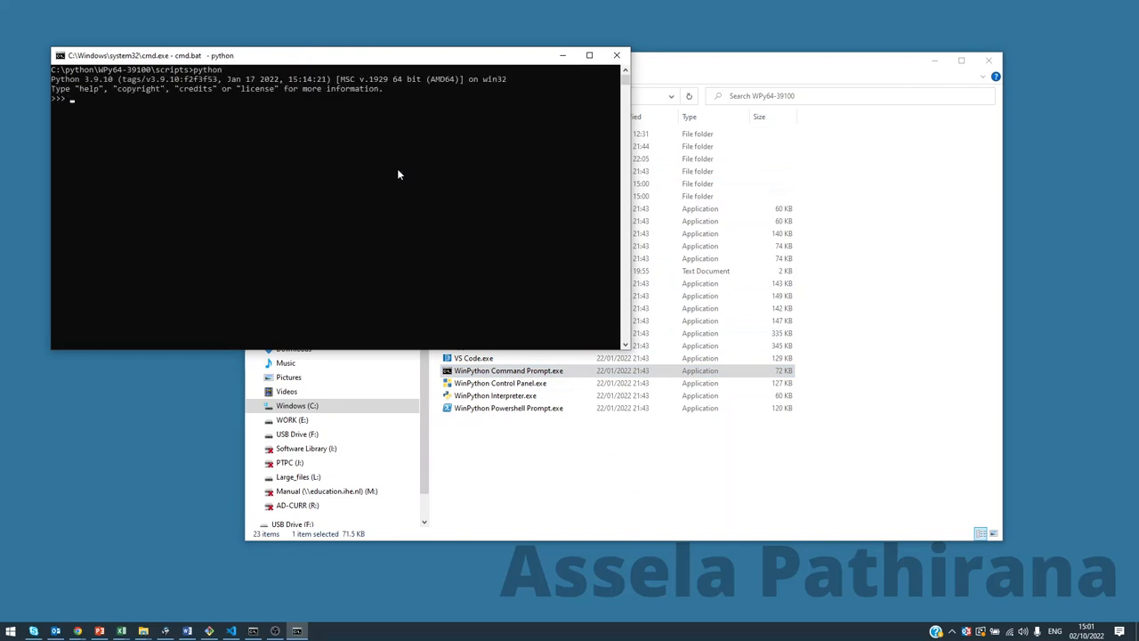
text(1+1)
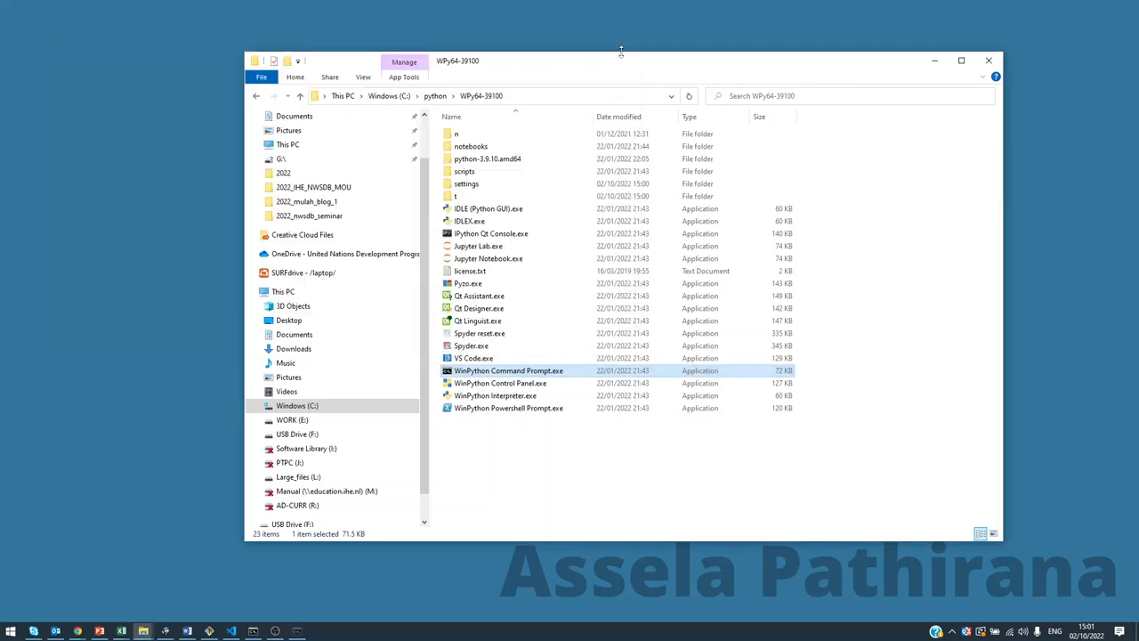
mouse_move(586, 507)
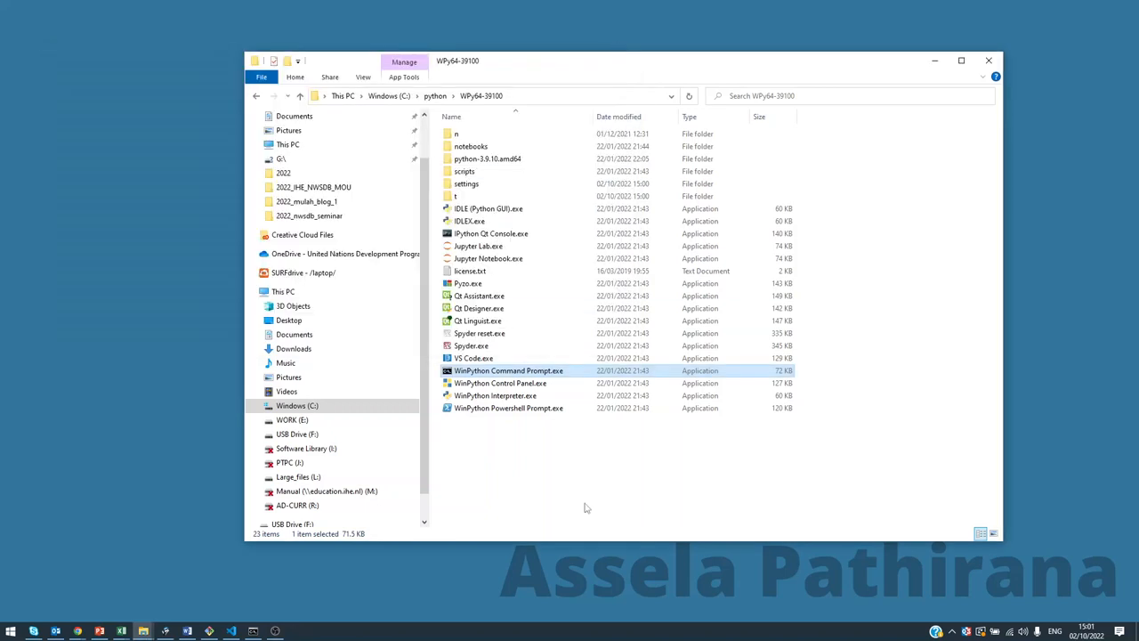
click(472, 345)
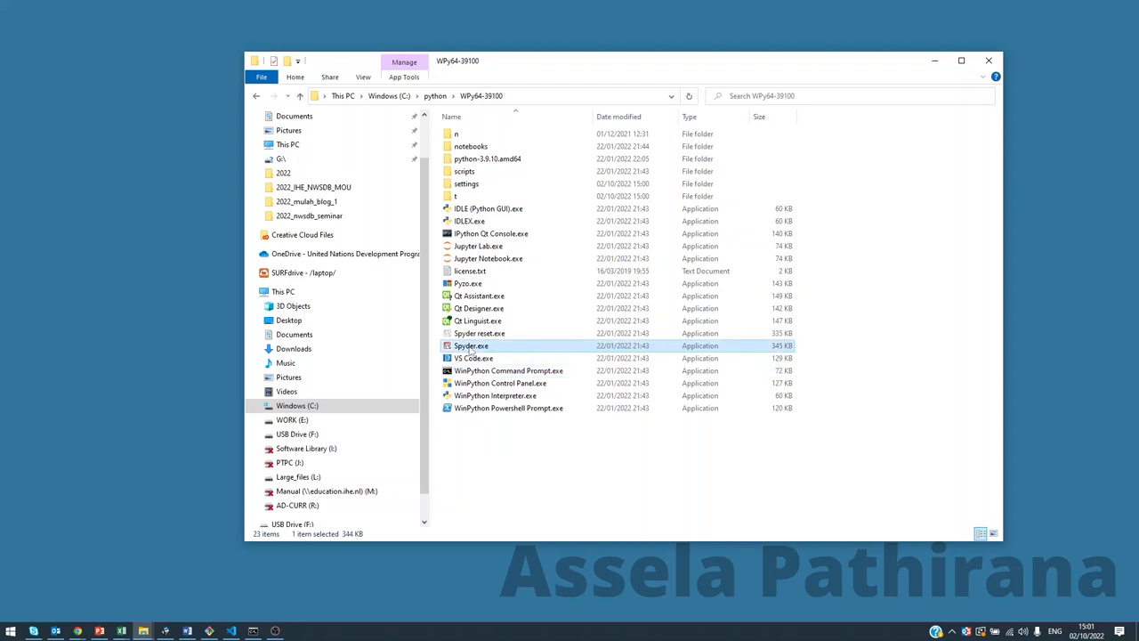
mouse_move(476, 357)
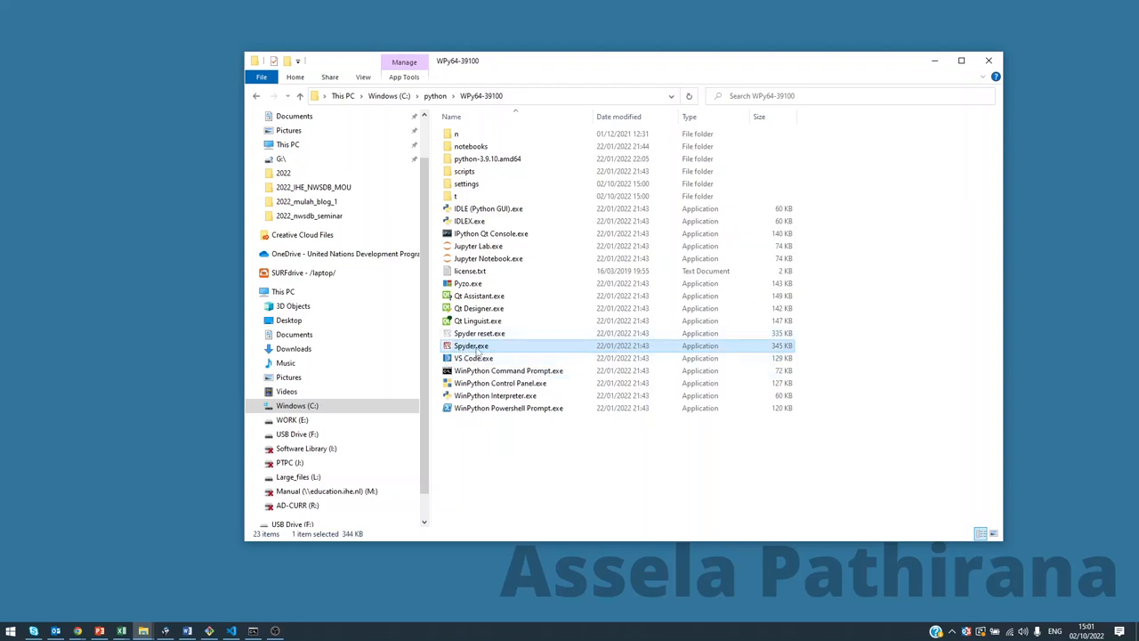
click(479, 333)
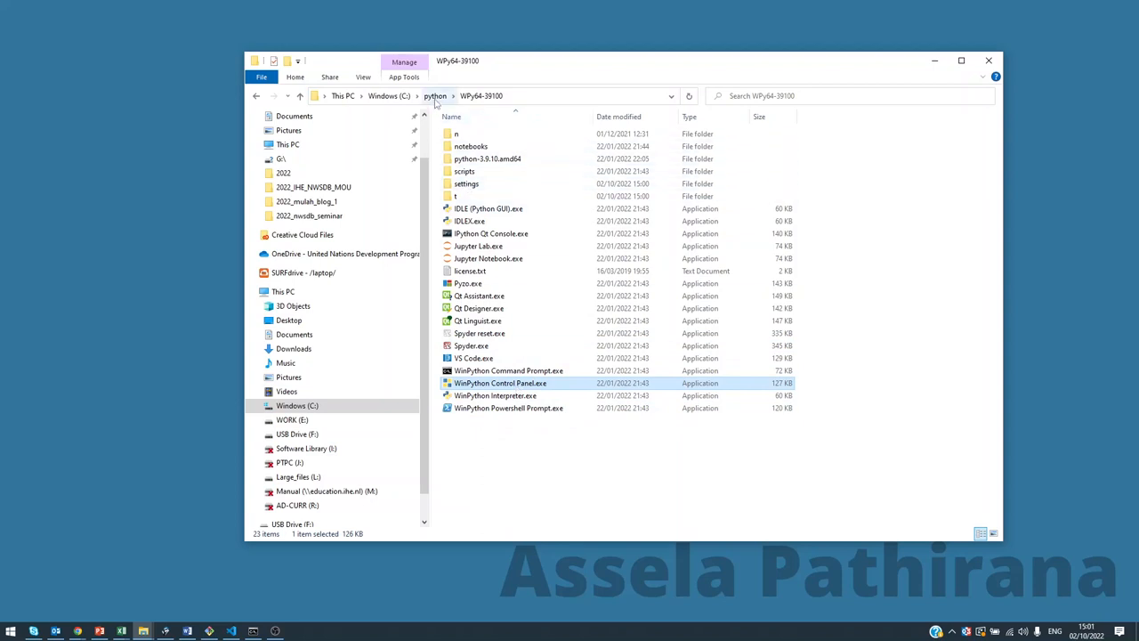
- Go up to C:\python via the breadcrumb and select the WPy64-39100 folder, checking its context actions
click(436, 95)
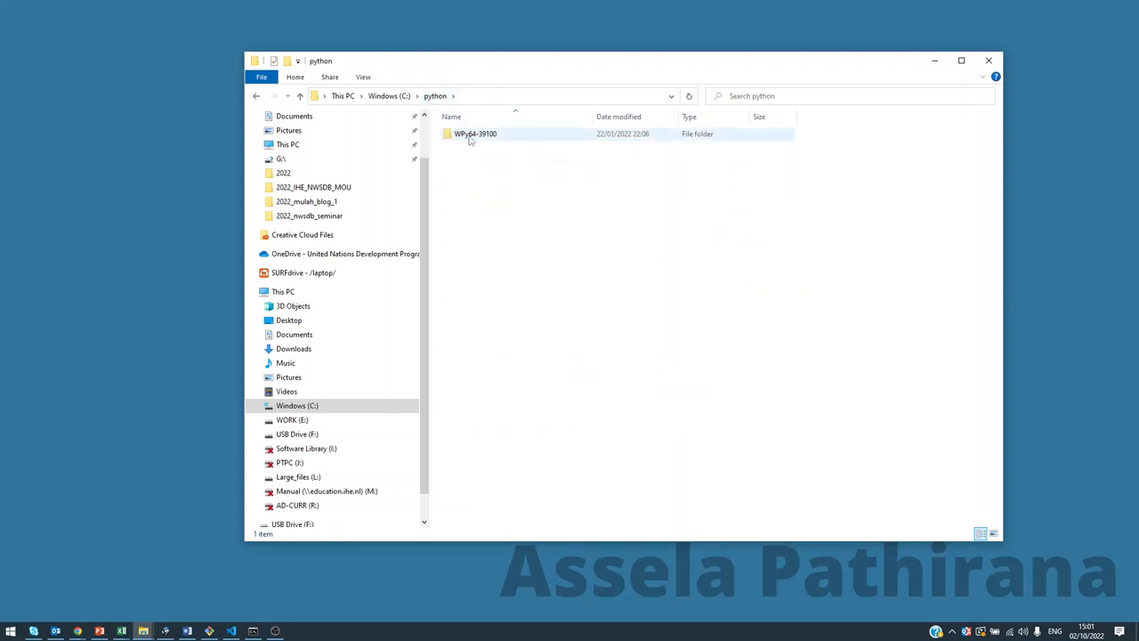
click(476, 134)
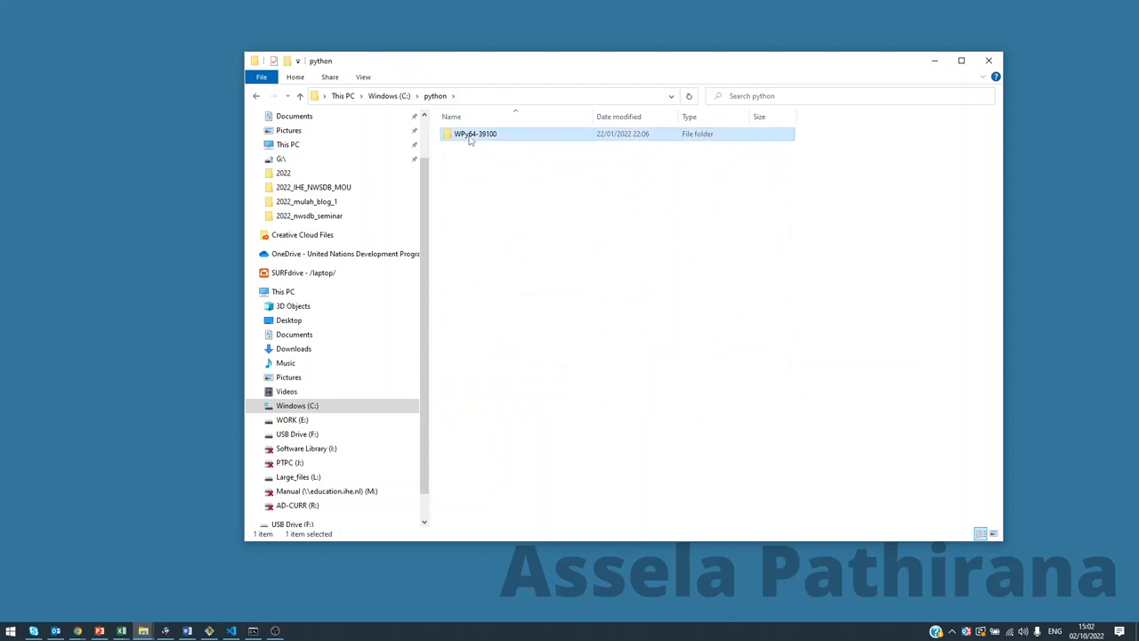
right_click(475, 134)
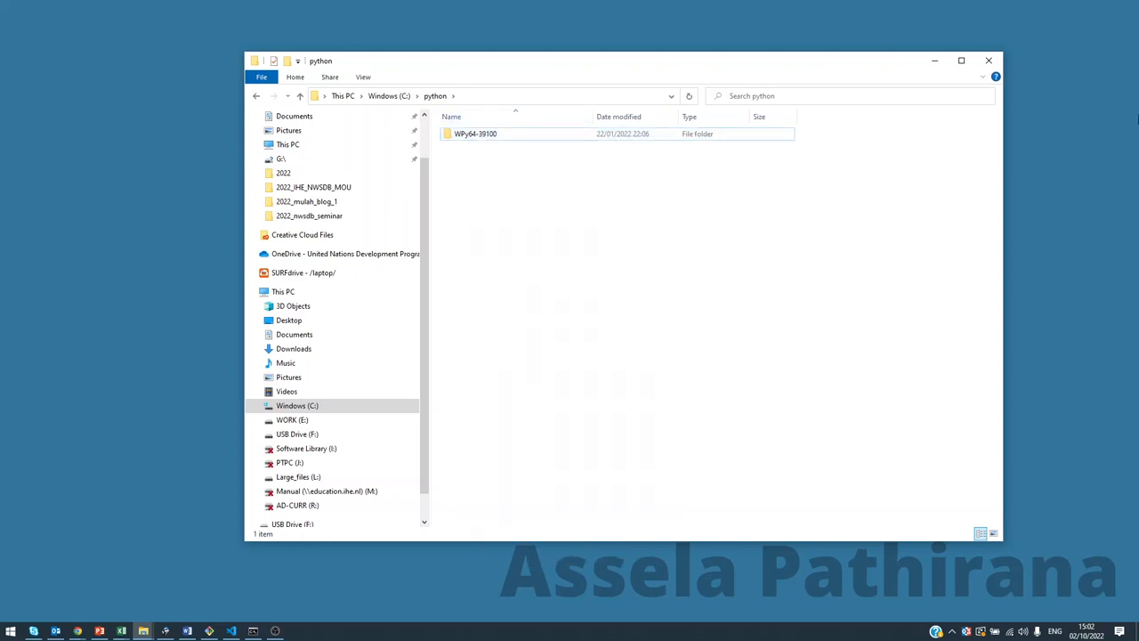
click(475, 134)
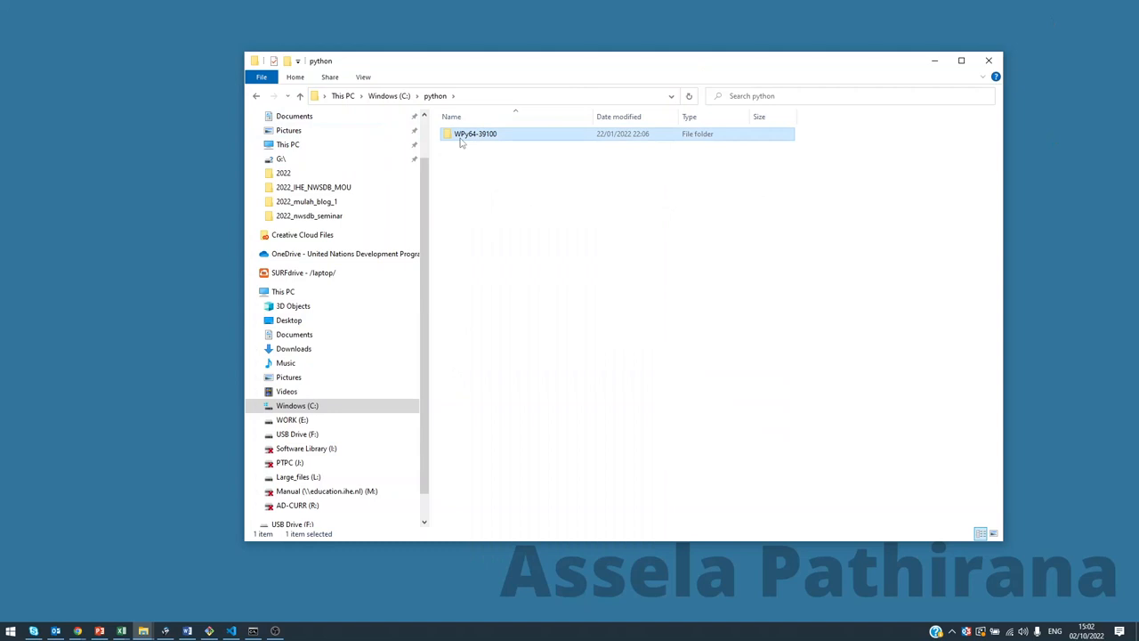
mouse_move(462, 138)
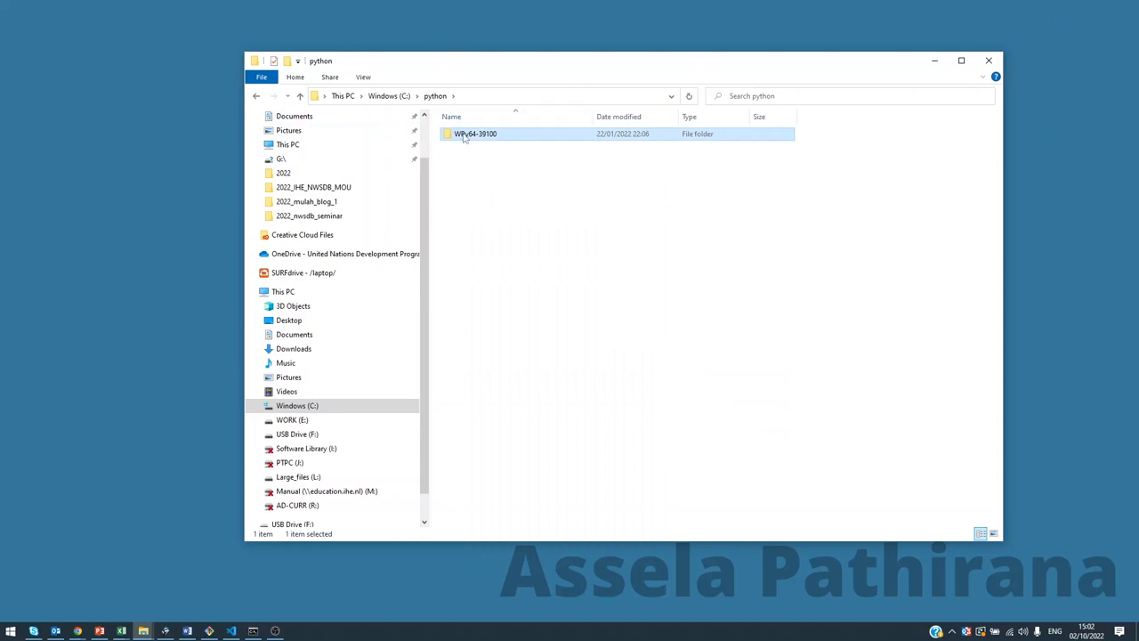
mouse_move(469, 136)
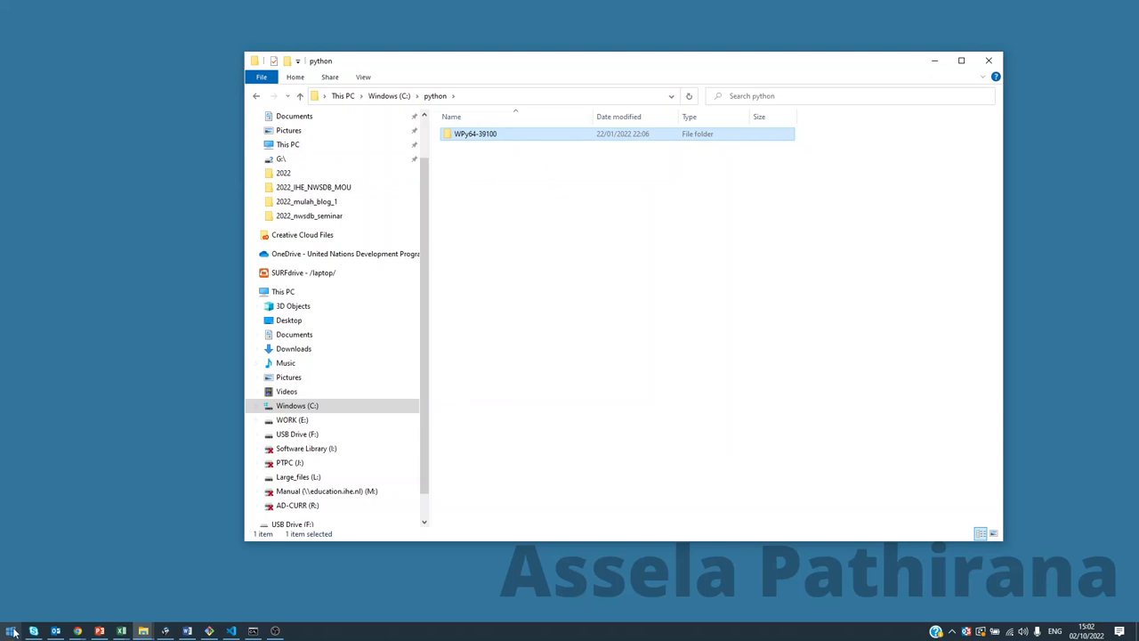
click(11, 630)
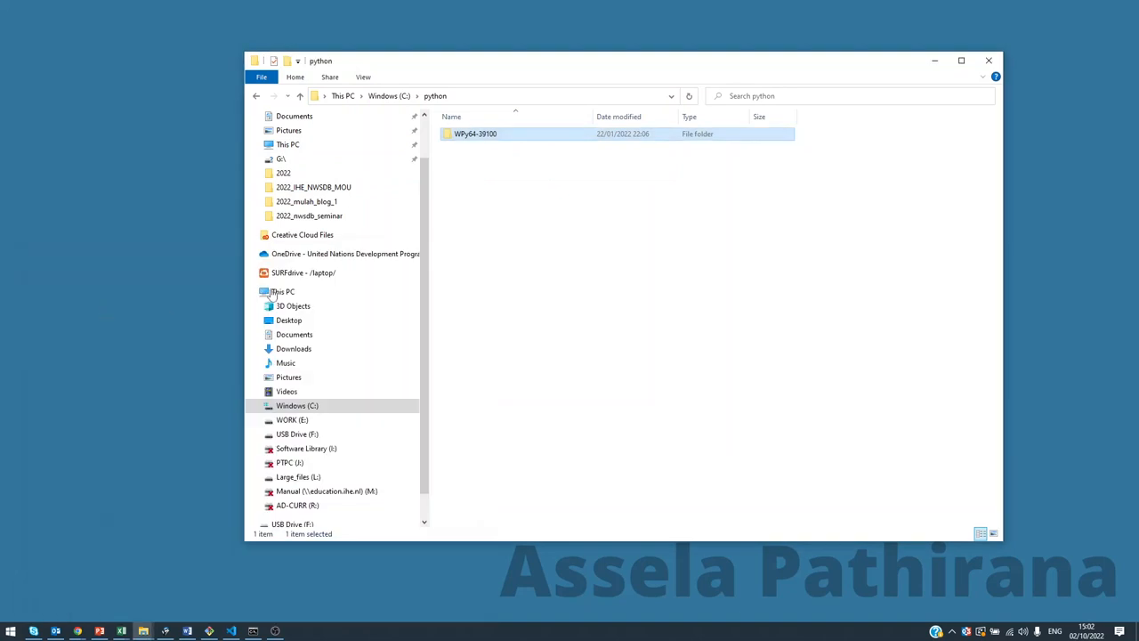
- Reopen the WPy64-39100 folder and point out the VS Code.exe and Spyder.exe launchers
double_click(476, 134)
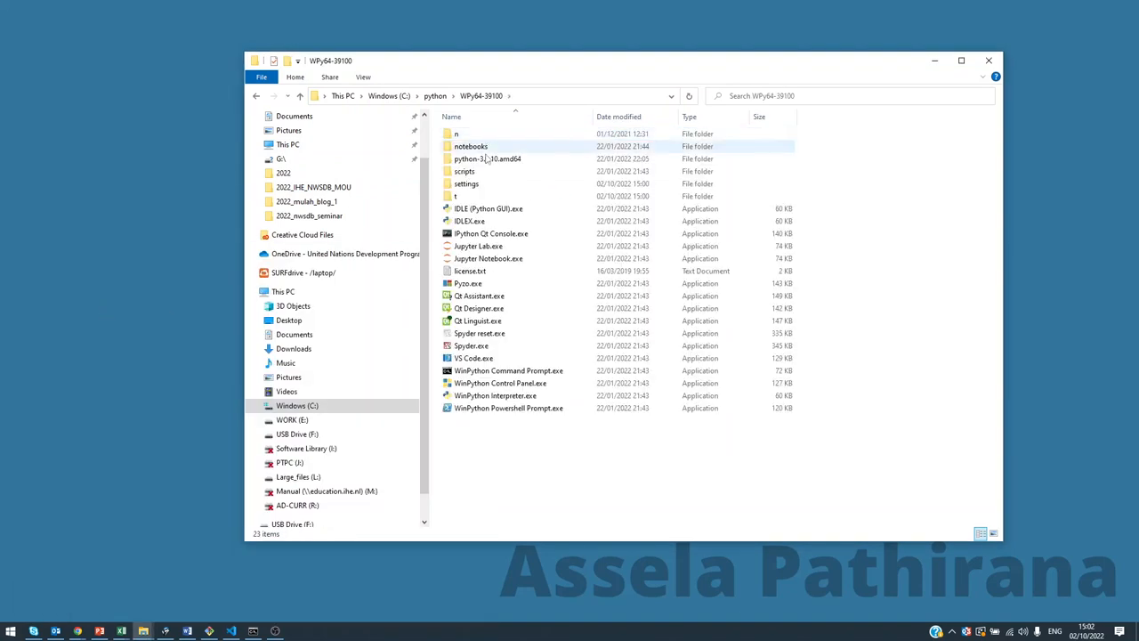
click(509, 370)
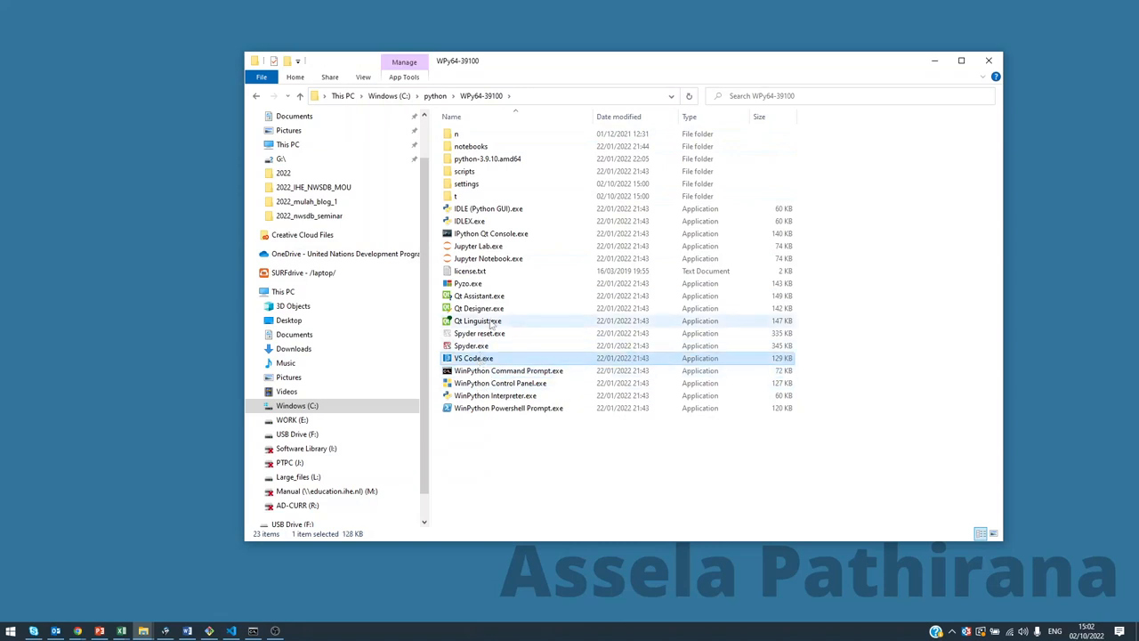
click(472, 345)
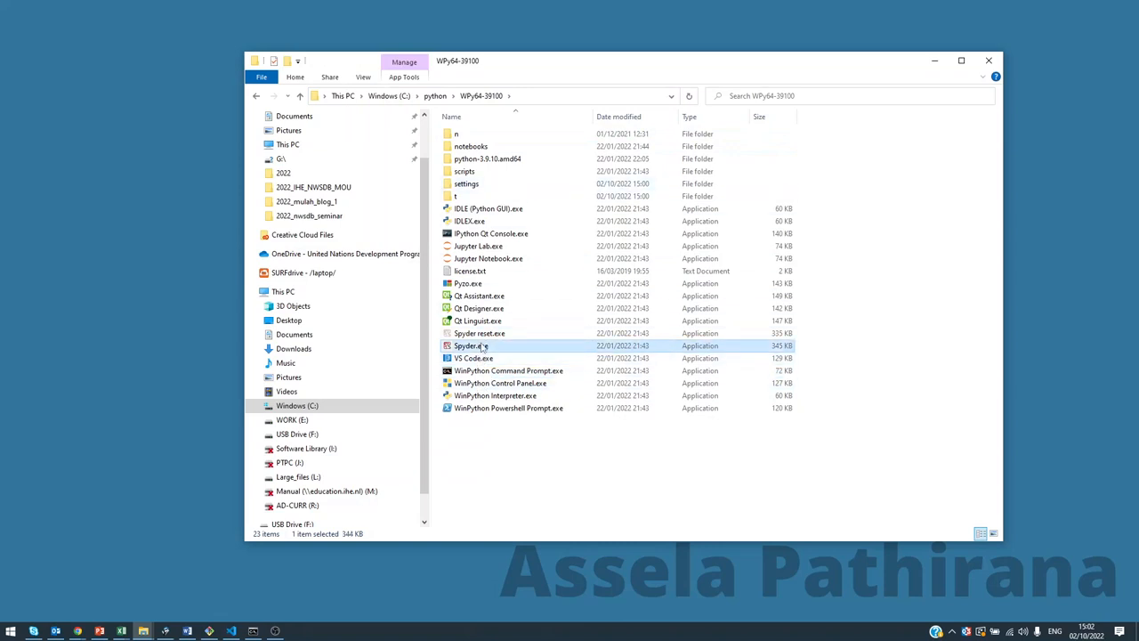